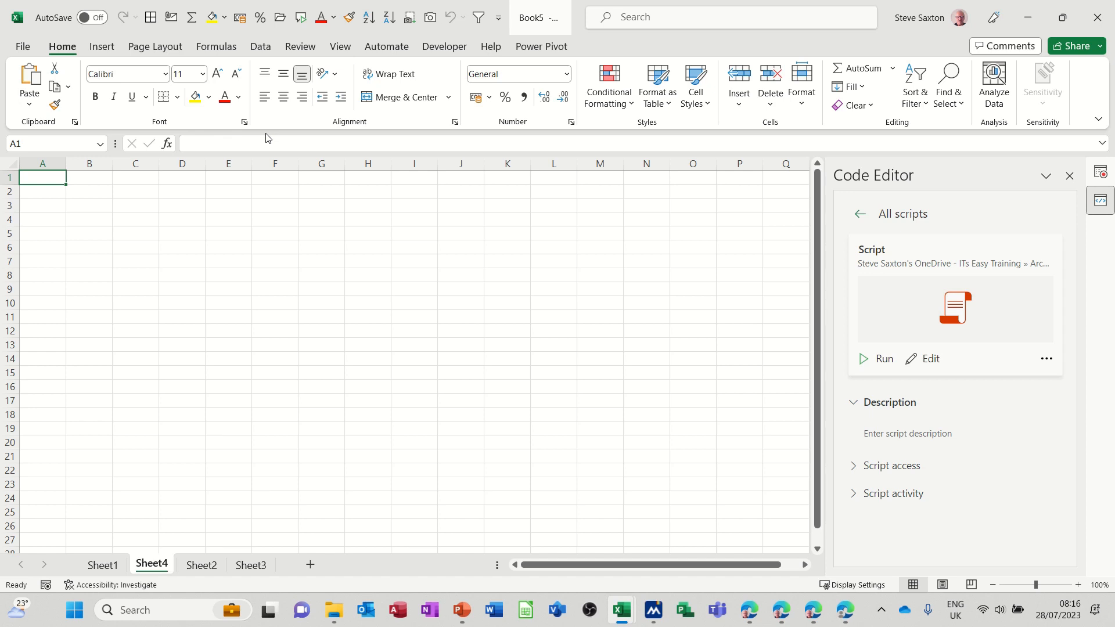
mouse_move(393, 60)
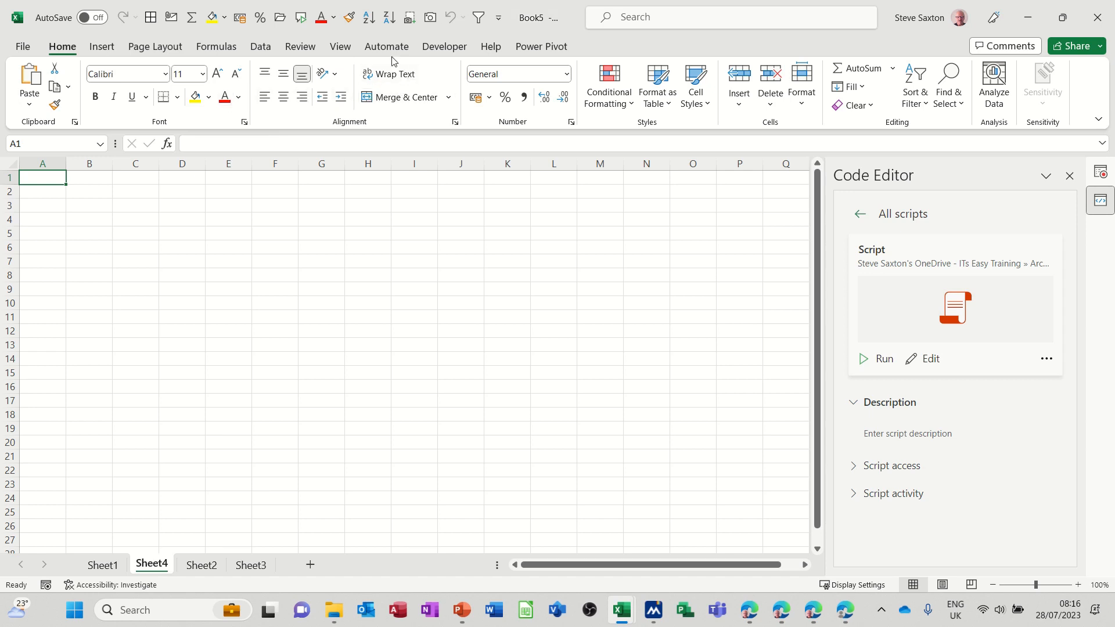
- Show the Timesheet script's details from the Automate tab in the Code Editor
left_click(386, 46)
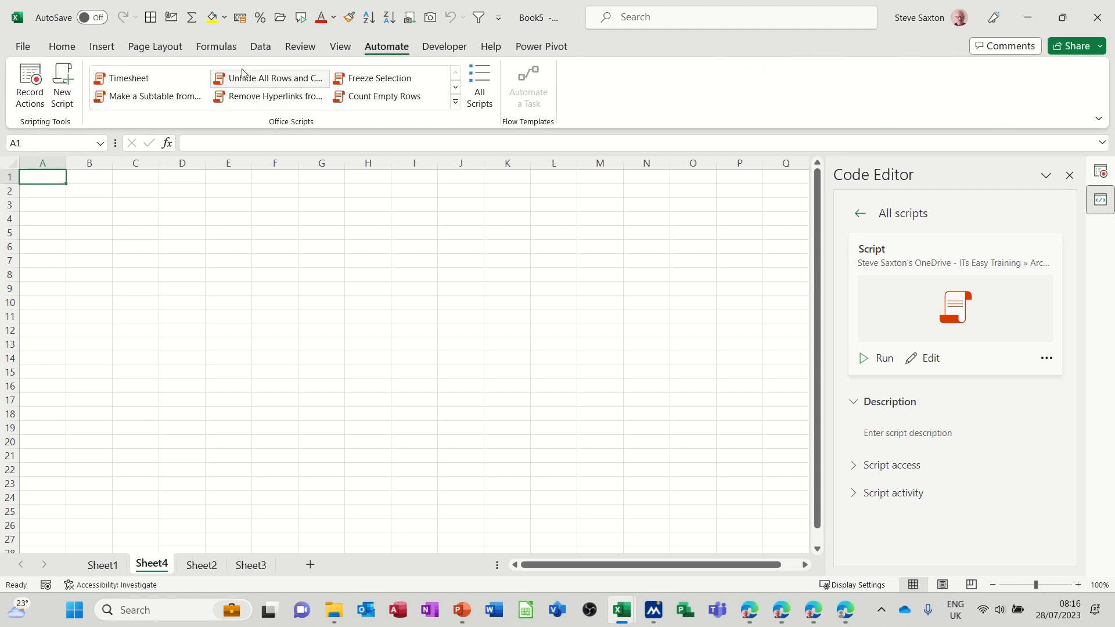
mouse_move(209, 133)
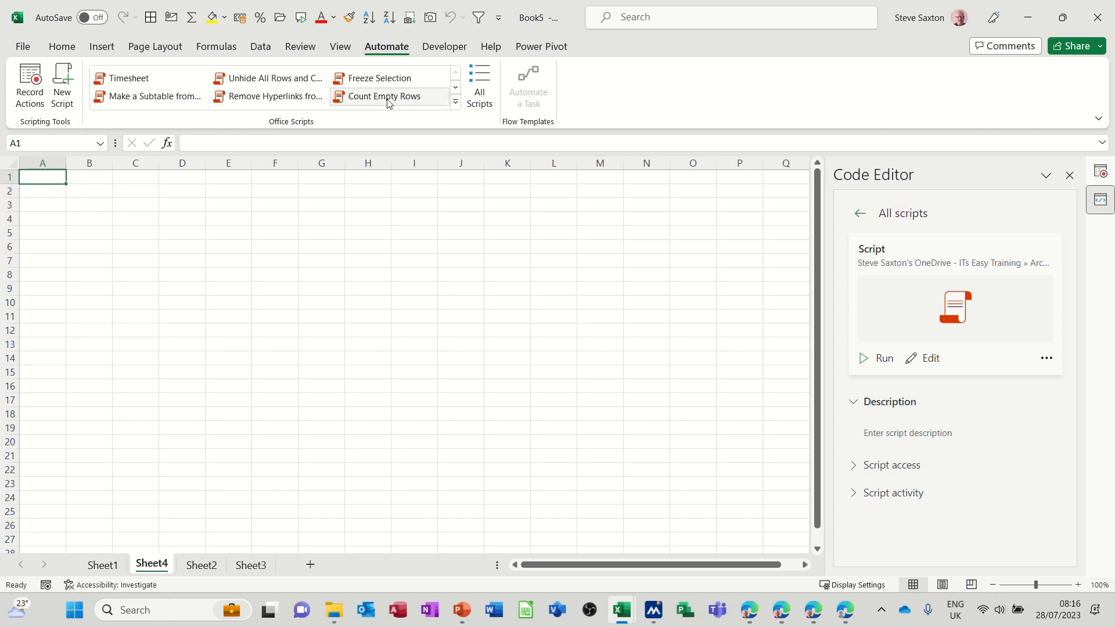
mouse_move(150, 78)
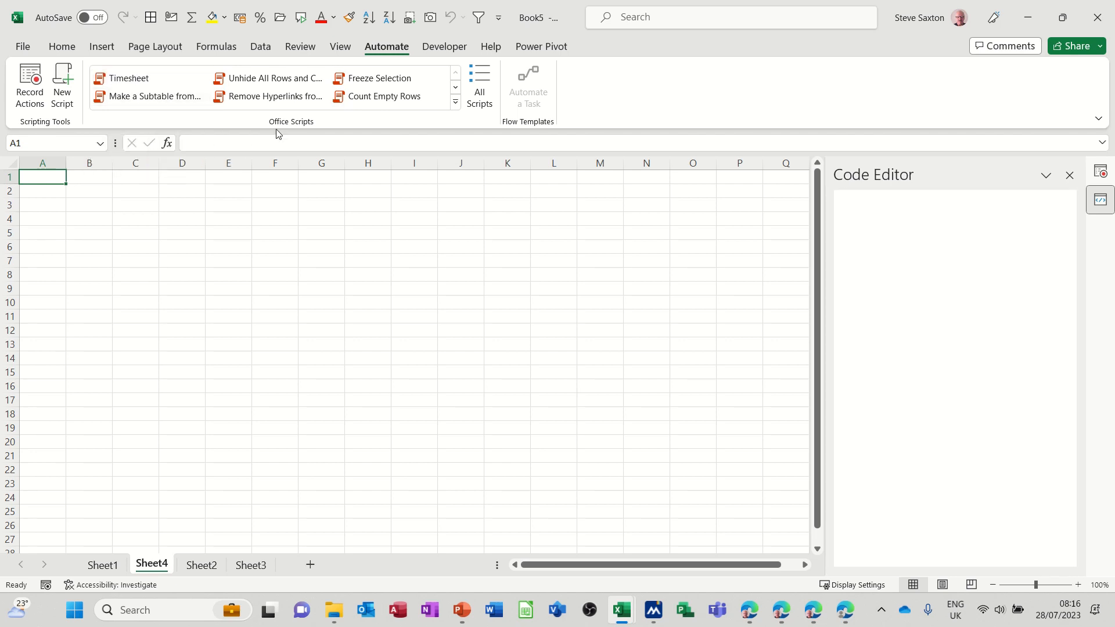
left_click(128, 79)
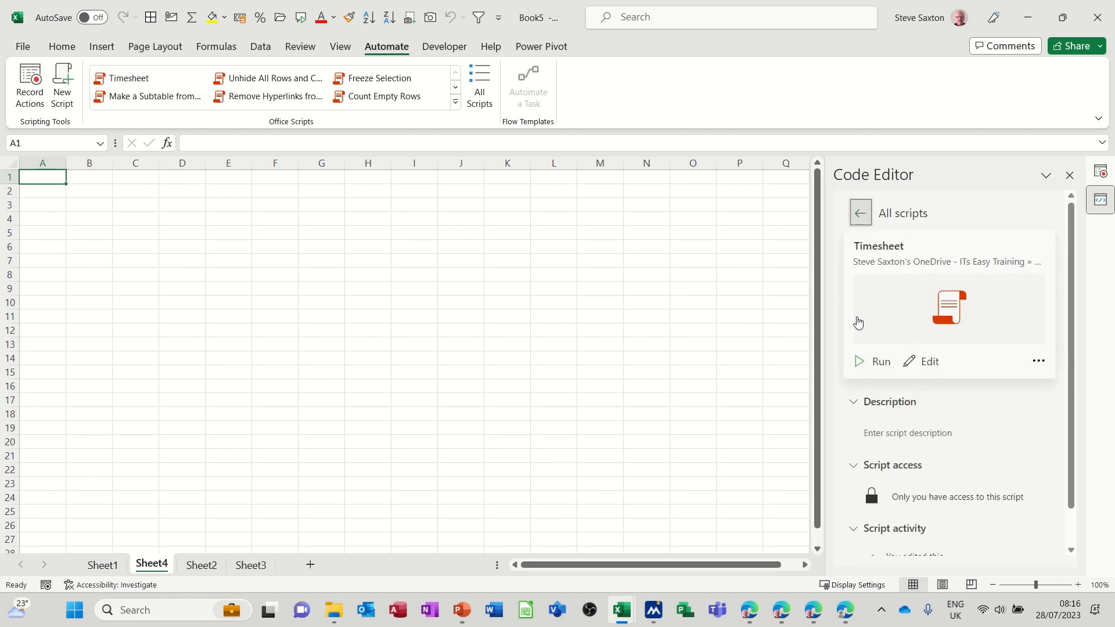
left_click(881, 361)
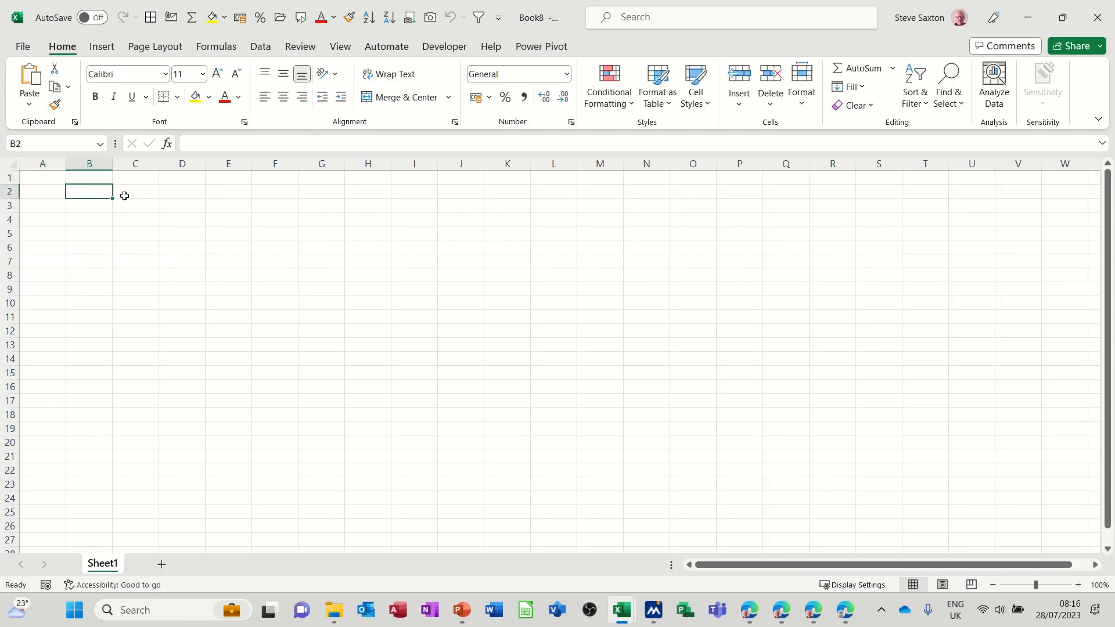
- Start Record Actions from the Automate tab in the blank workbook
left_click(386, 46)
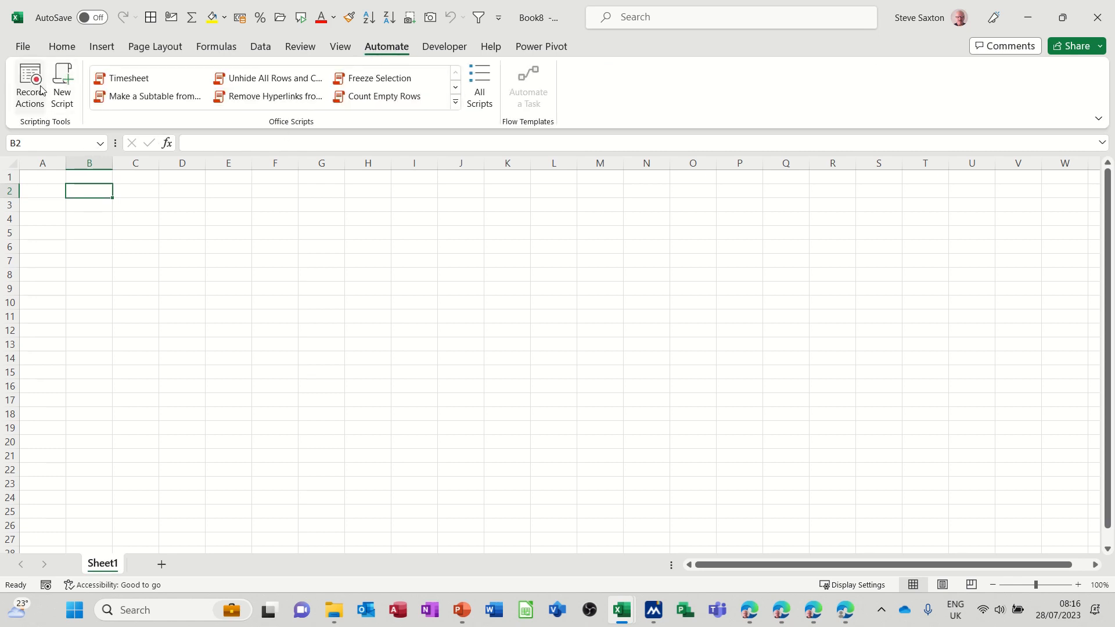
mouse_move(30, 82)
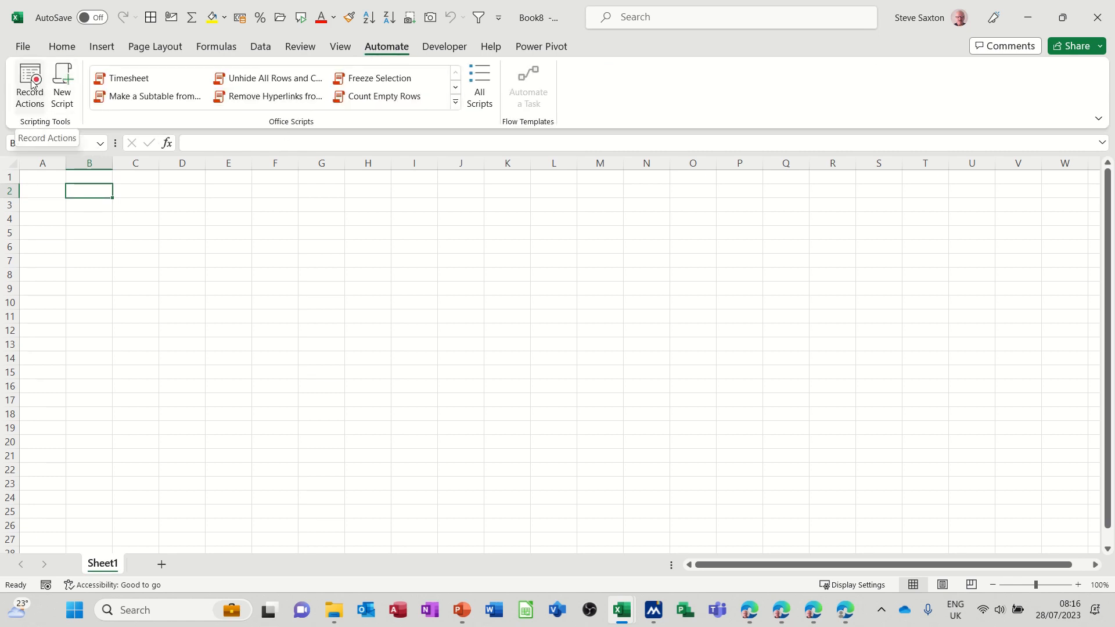
left_click(29, 80)
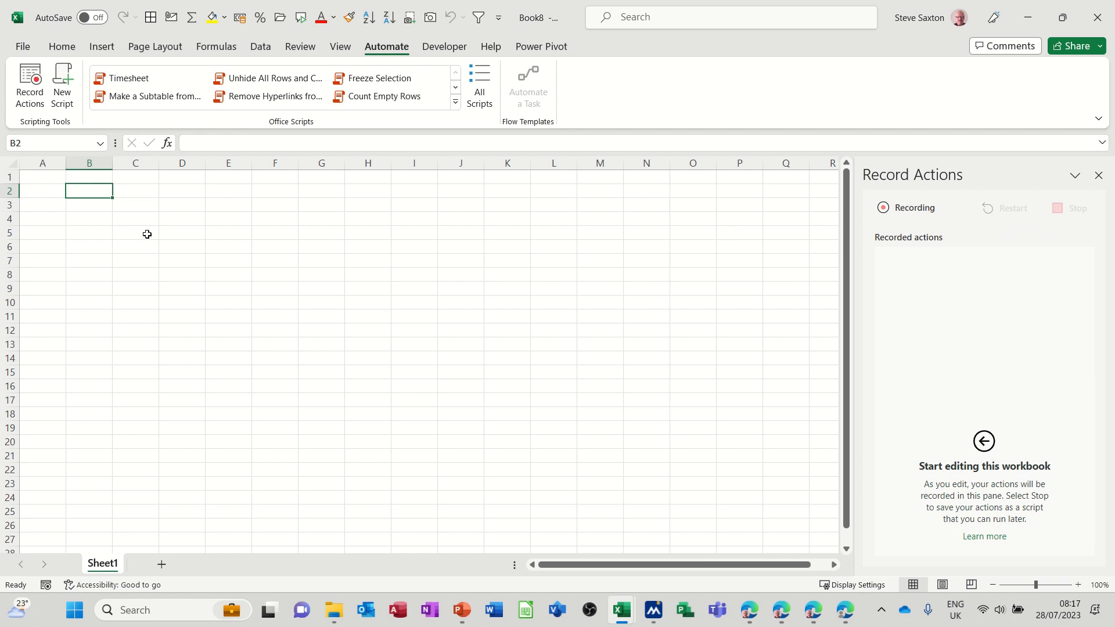
mouse_move(199, 230)
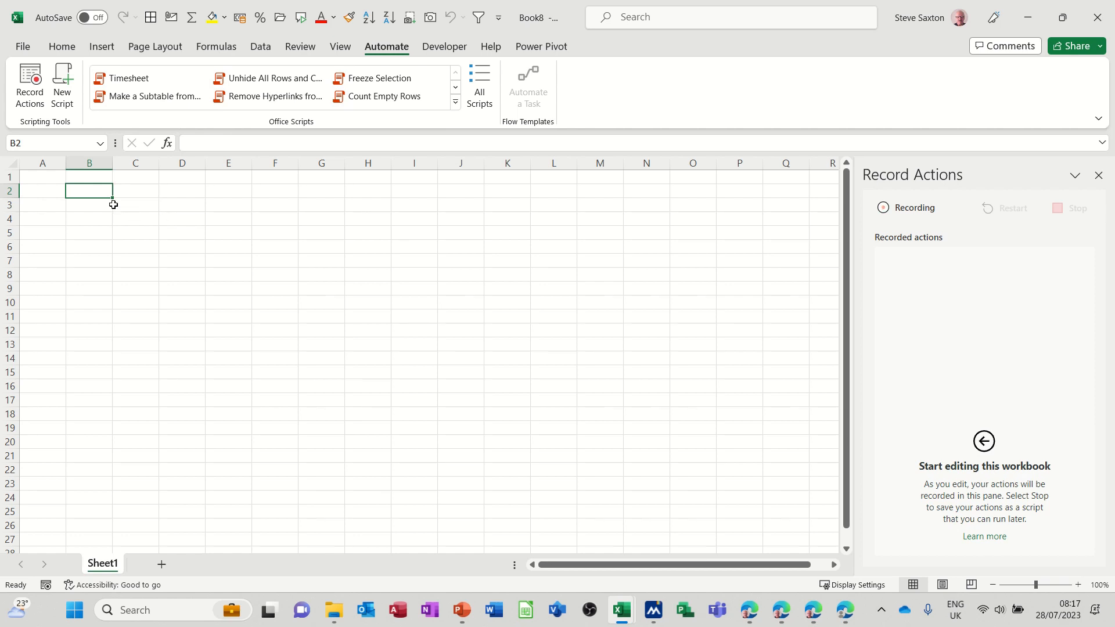
- Enter Week 1–Week 5 and Total headers in row 2, with Income, Expense, balance labels below
type("W")
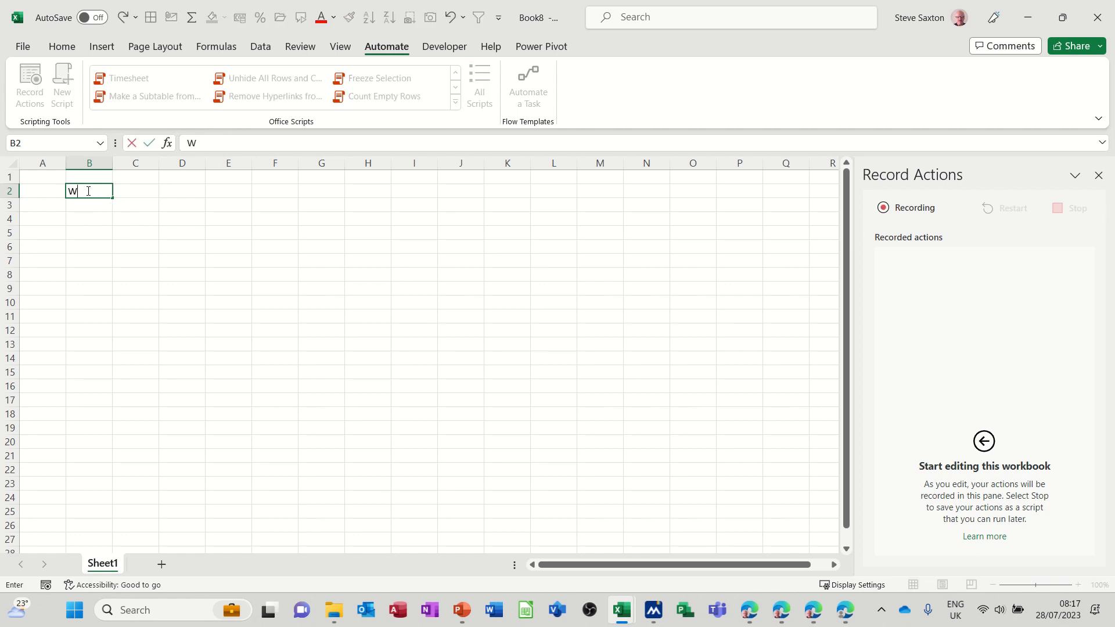
type("eek 1")
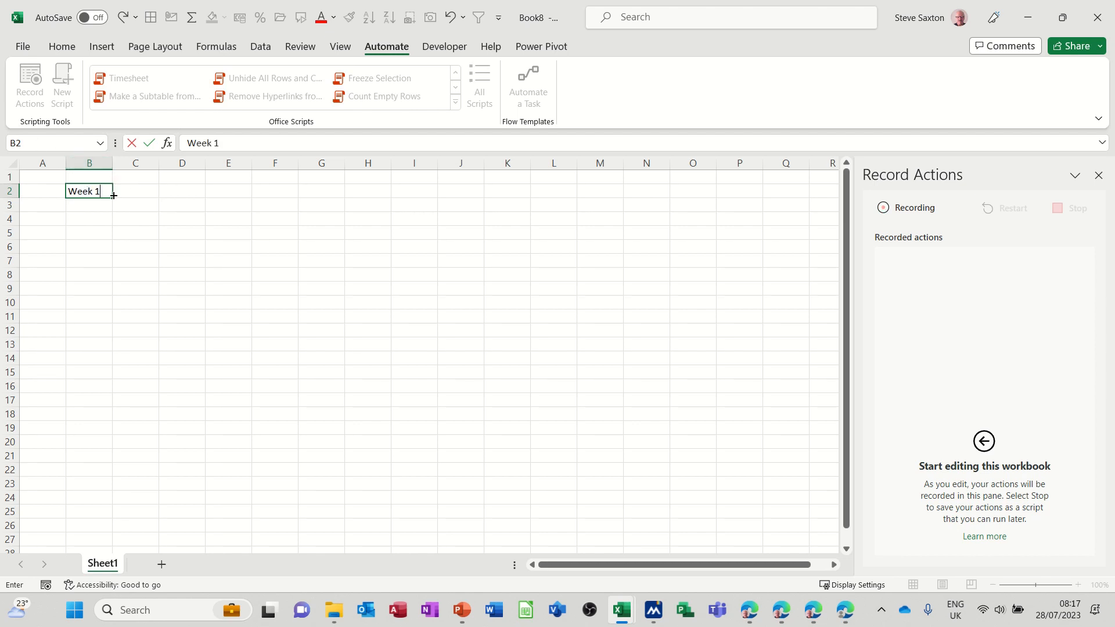
left_click_drag(111, 191, 304, 194)
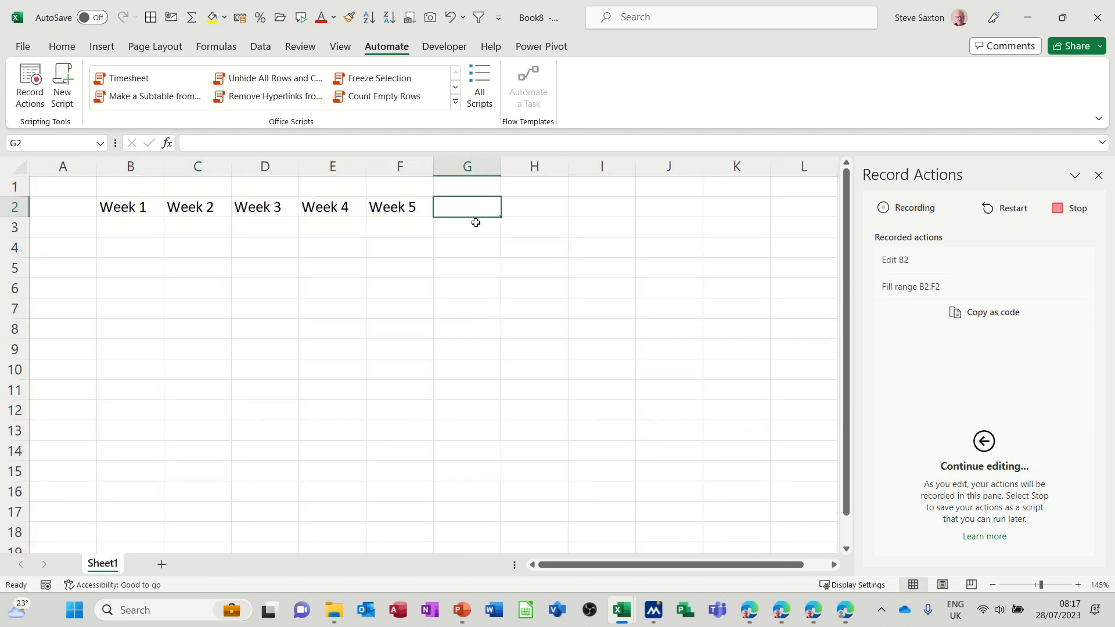
type("Total")
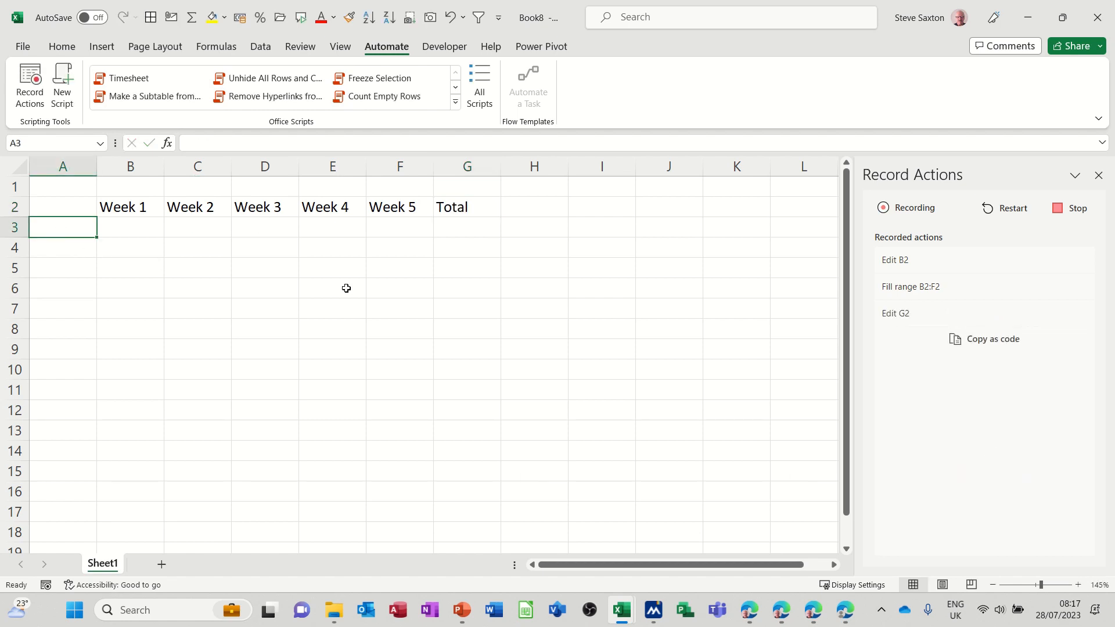
type("Income")
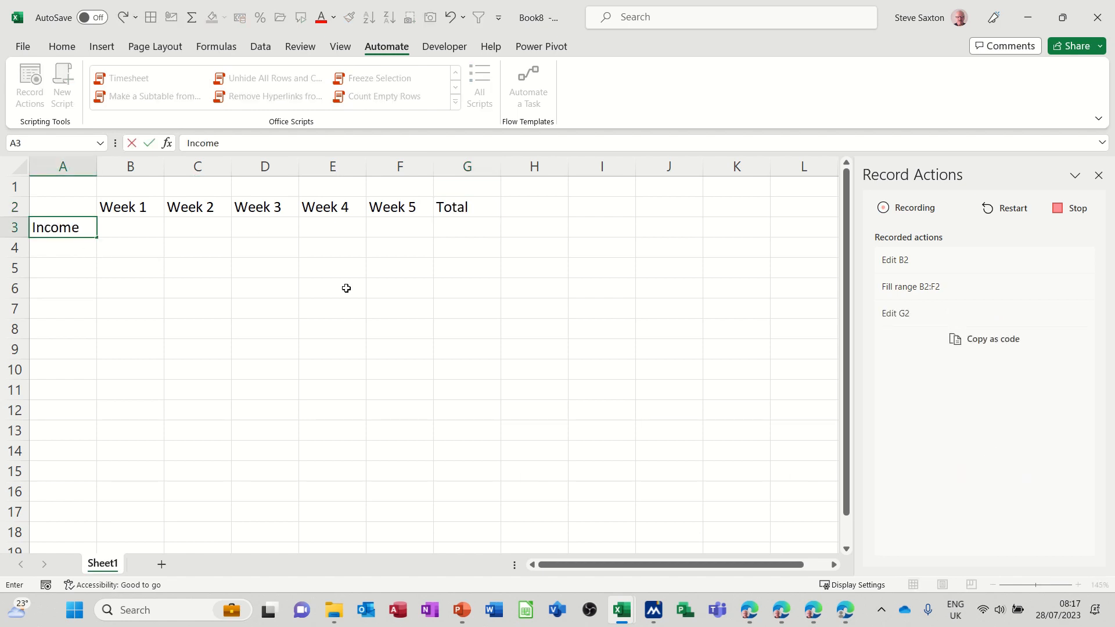
type("Exp")
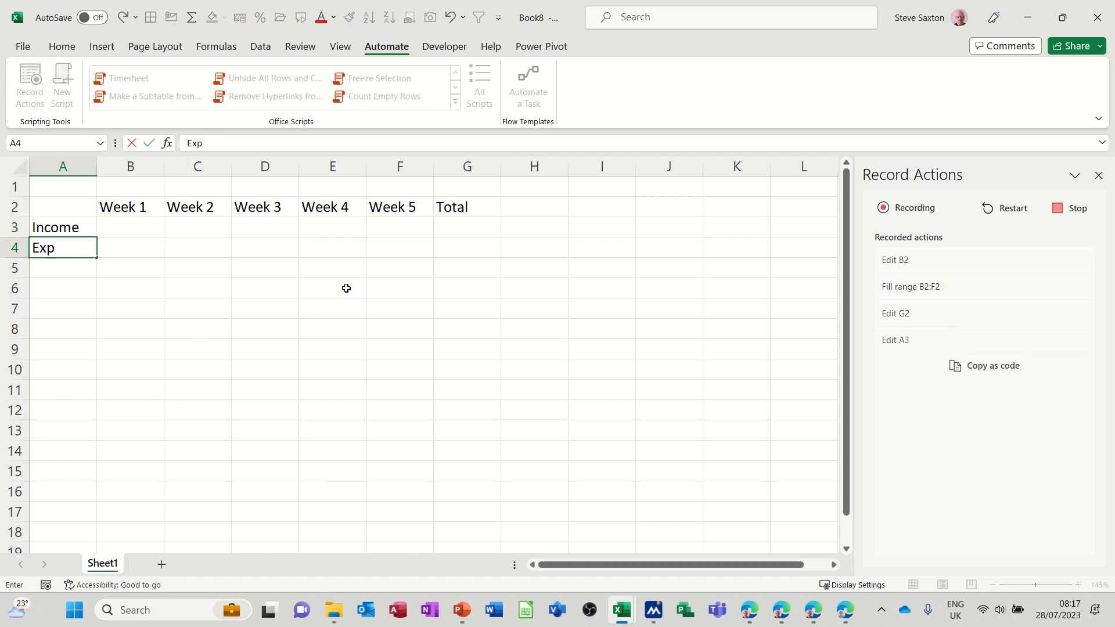
type("balance")
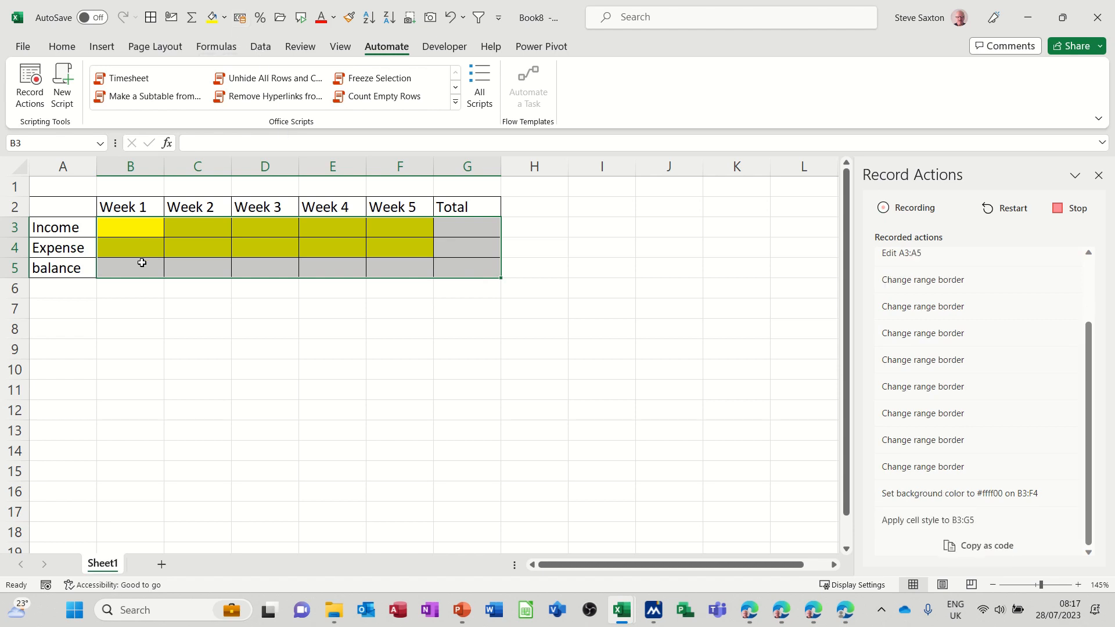
- Enter the balance formula =B3-B4 and start a SUM total over the Income weeks
type("=")
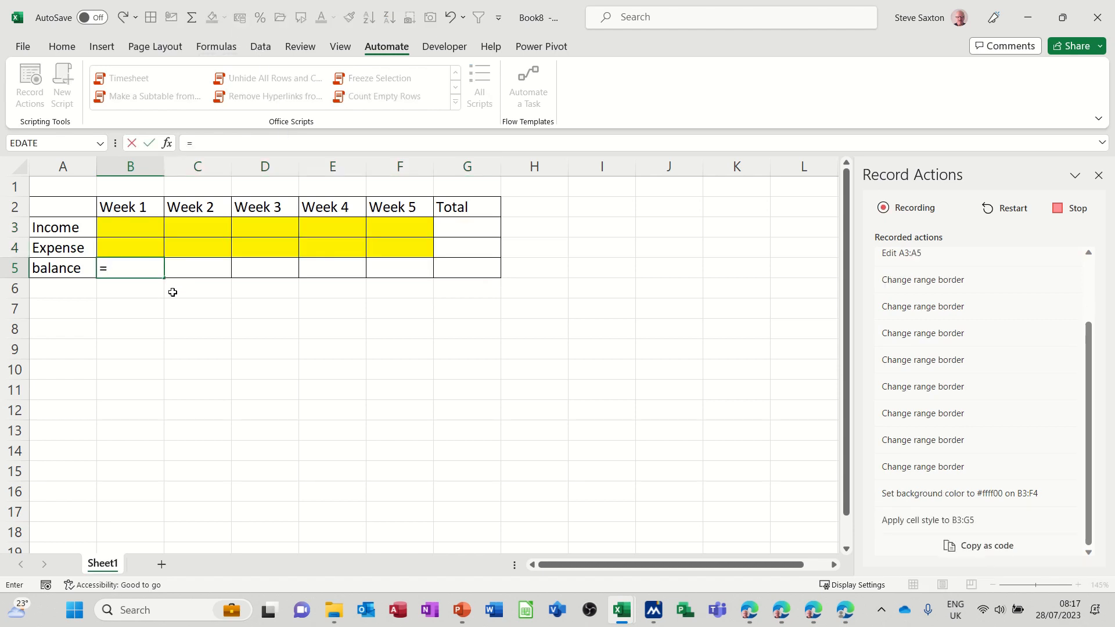
left_click(130, 227)
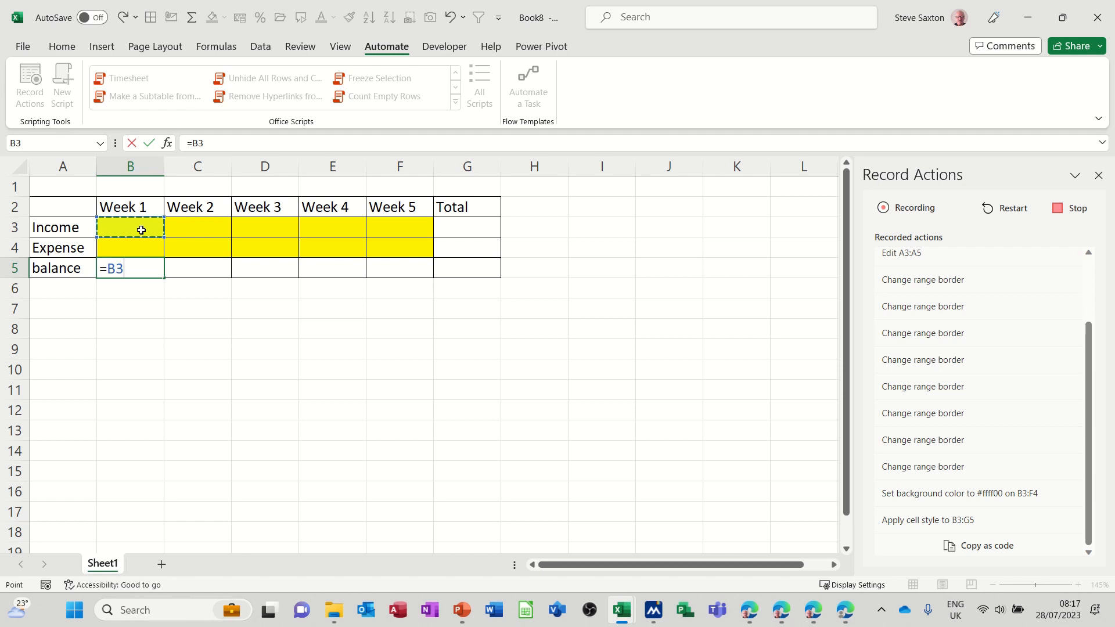
type("-b")
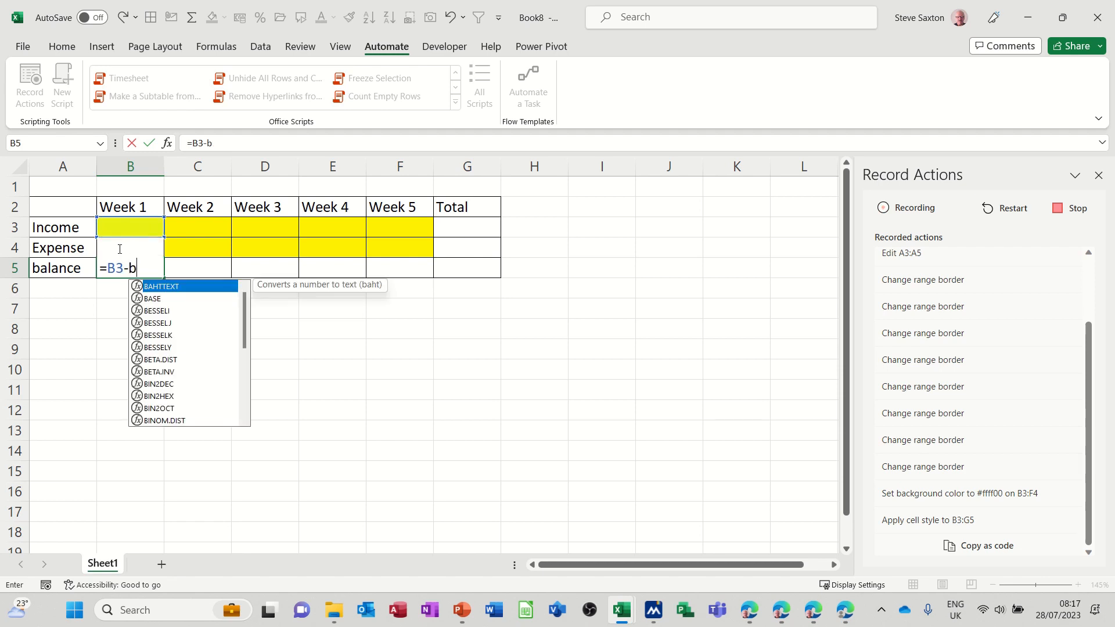
type("4")
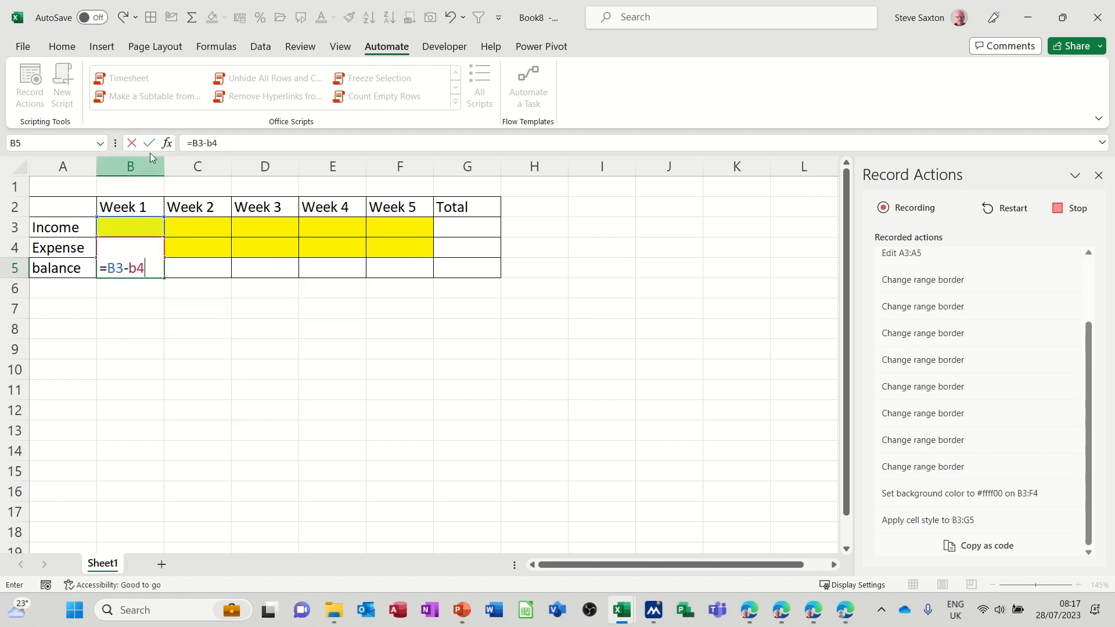
key("Enter")
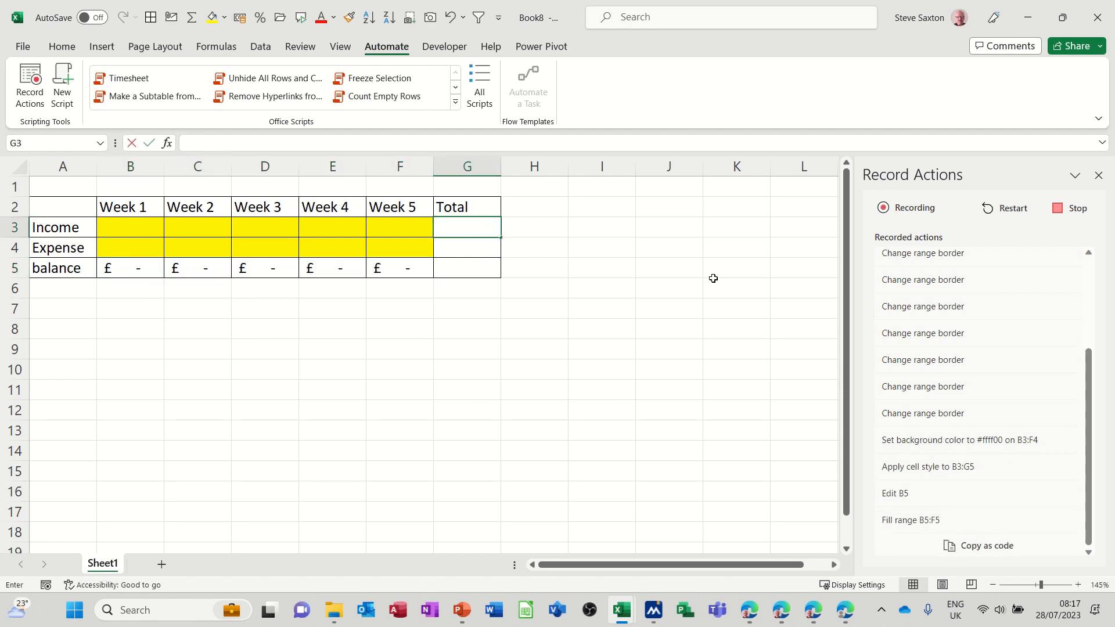
type("=SUM(")
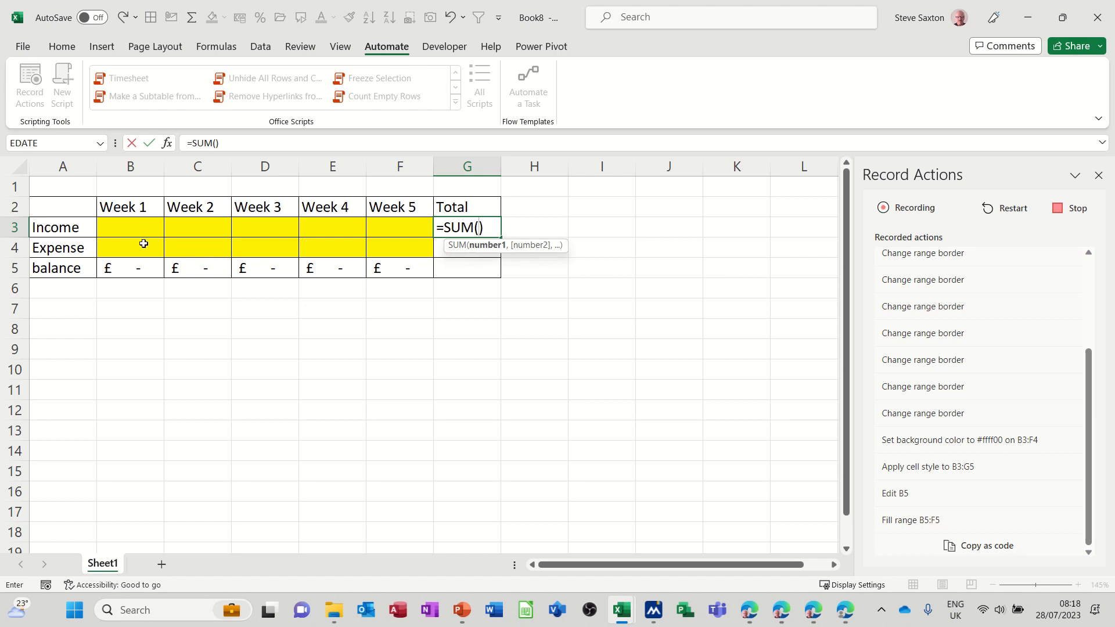
left_click_drag(130, 227, 399, 227)
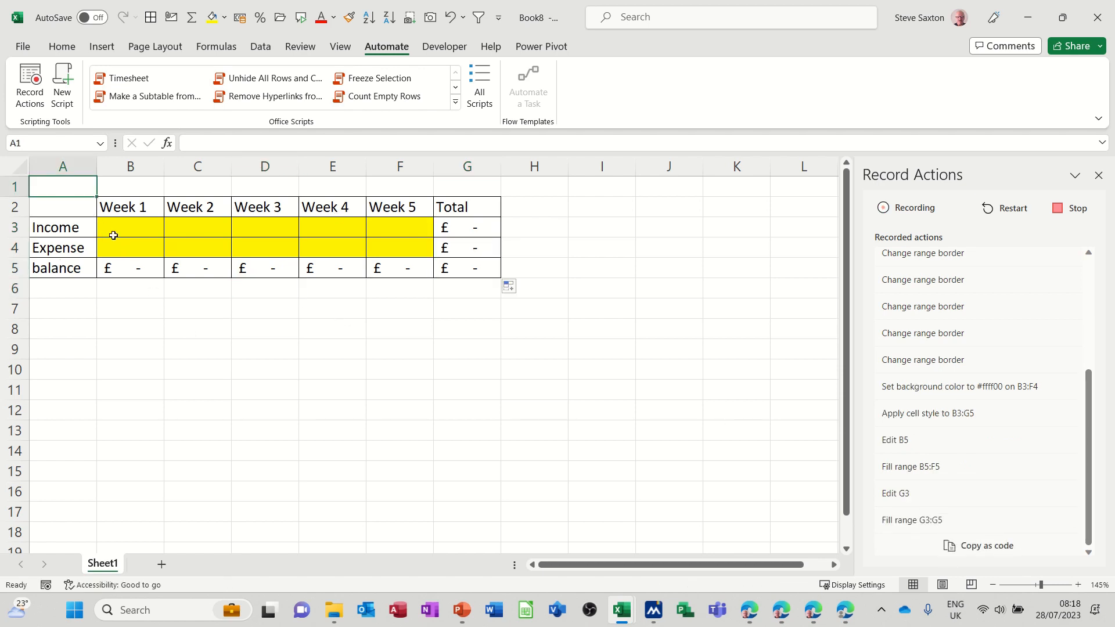
- Type 'Sales and Marketing' in A1 and merge and centre it across the table
type("Sales and Marketing")
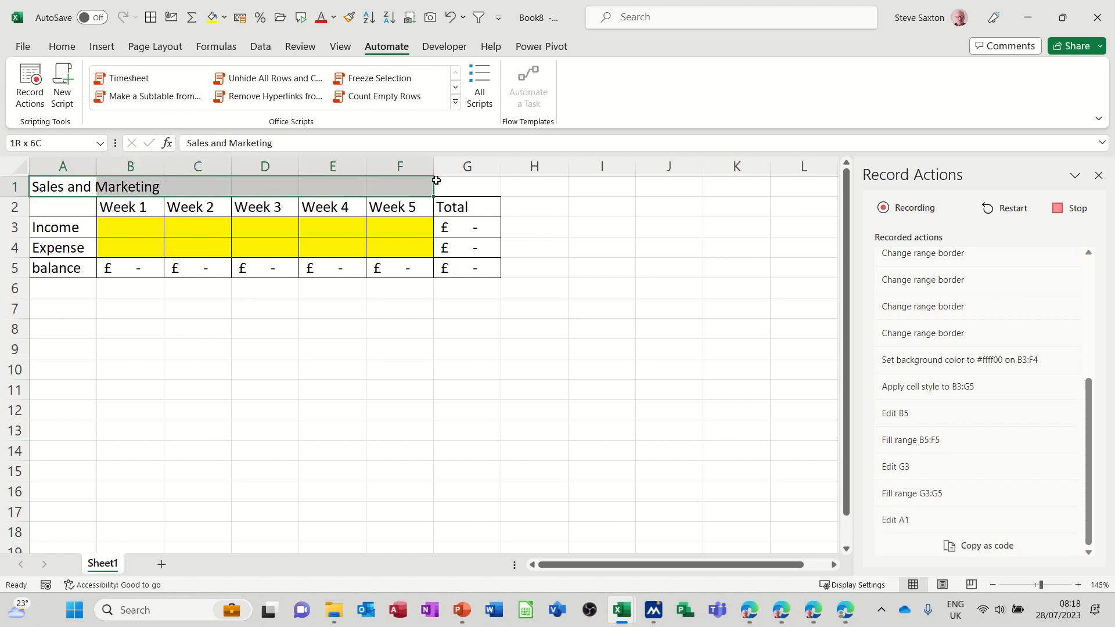
left_click(61, 46)
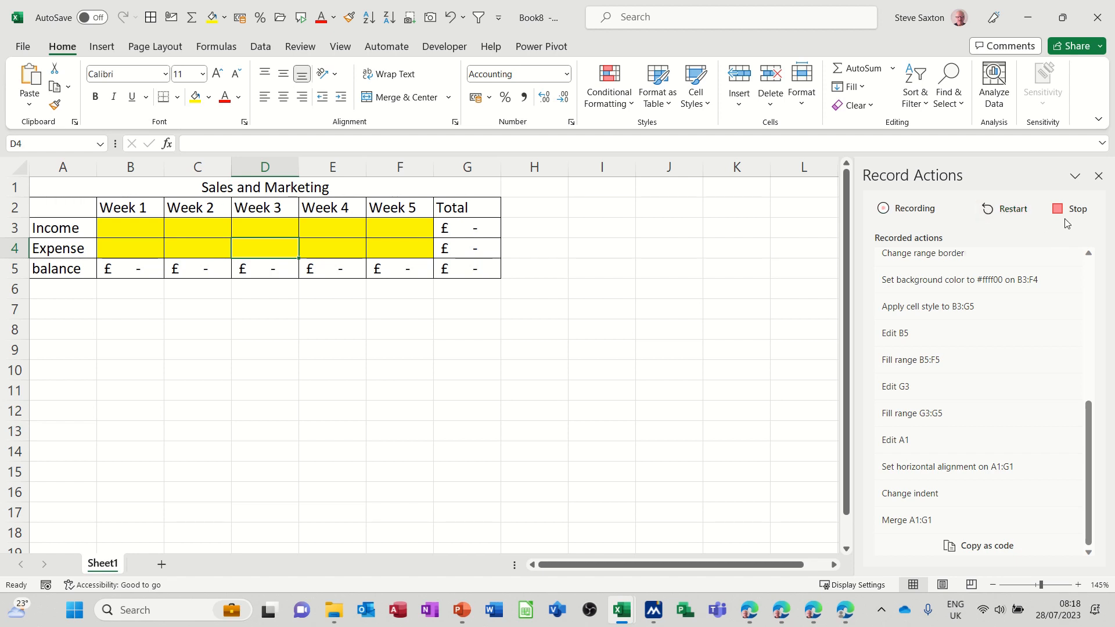
- Stop recording and save the captured actions as a script named Expense
left_click(1062, 208)
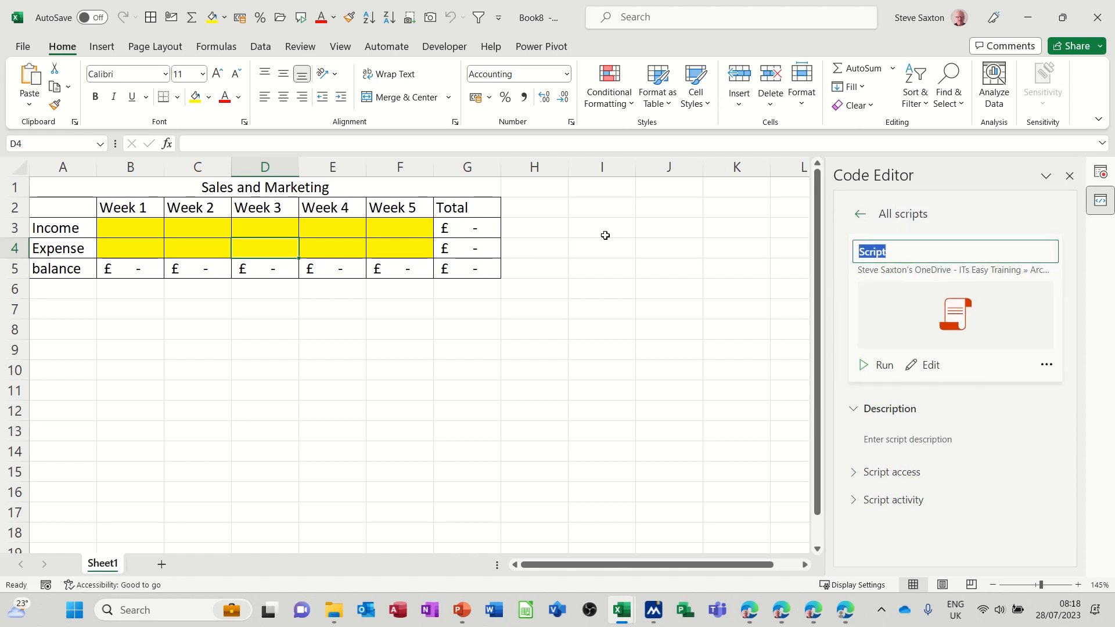
type("Expense")
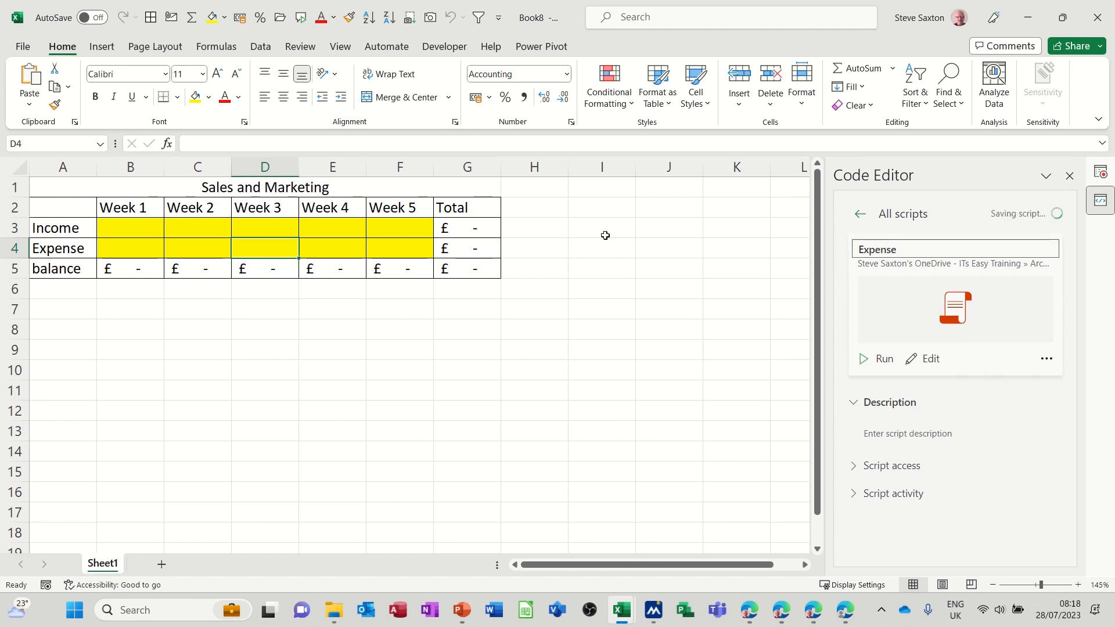
left_click(386, 47)
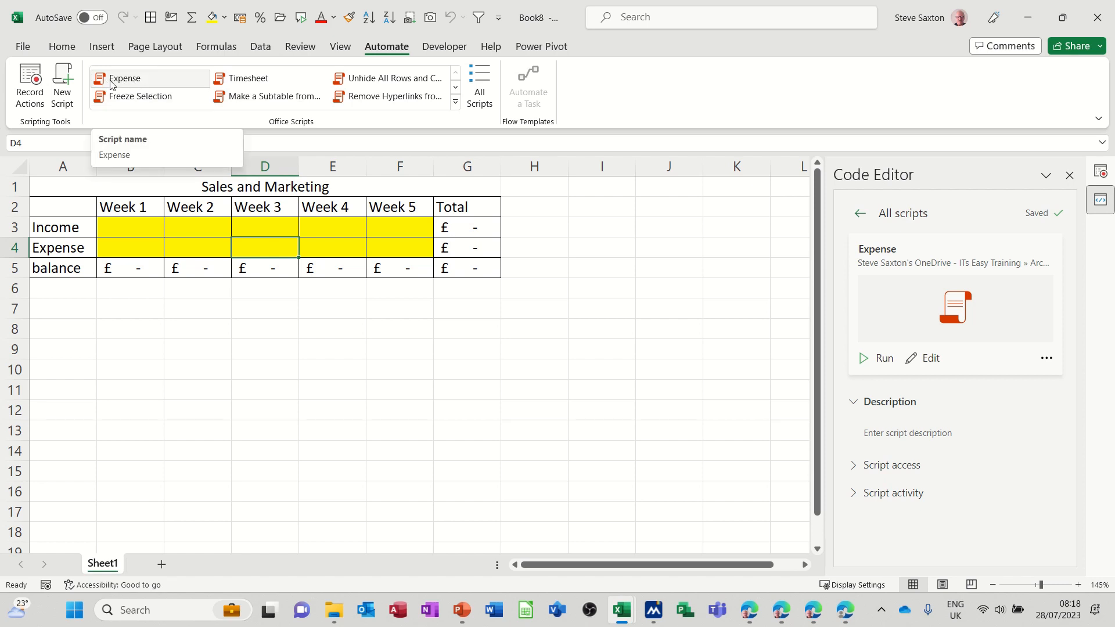
left_click(265, 370)
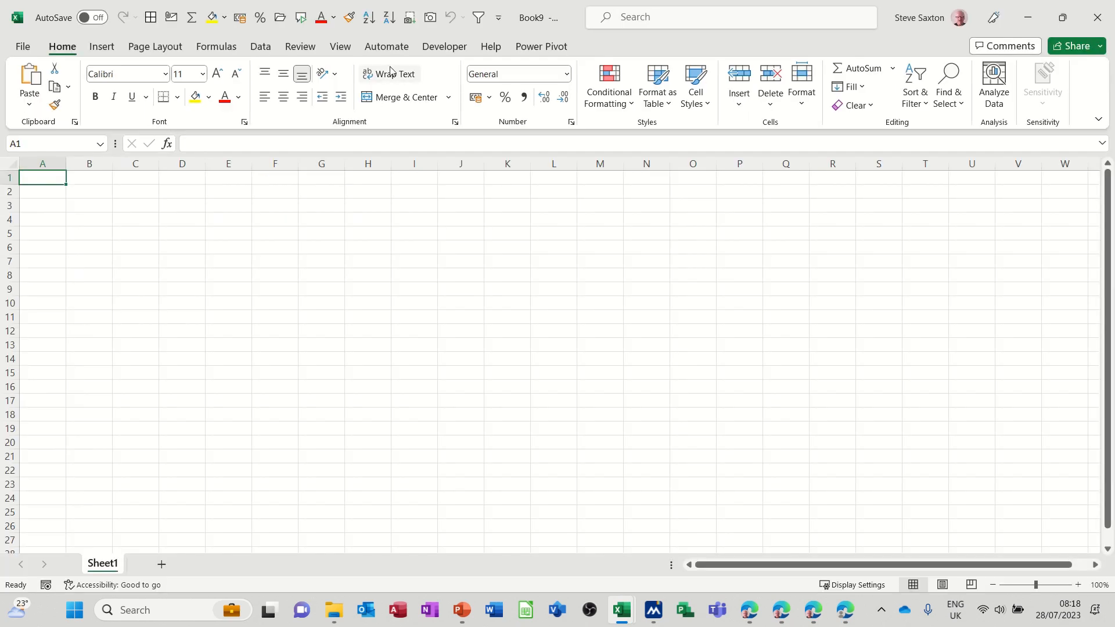
- Run the Expense script on the blank sheet from the Automate gallery
left_click(386, 47)
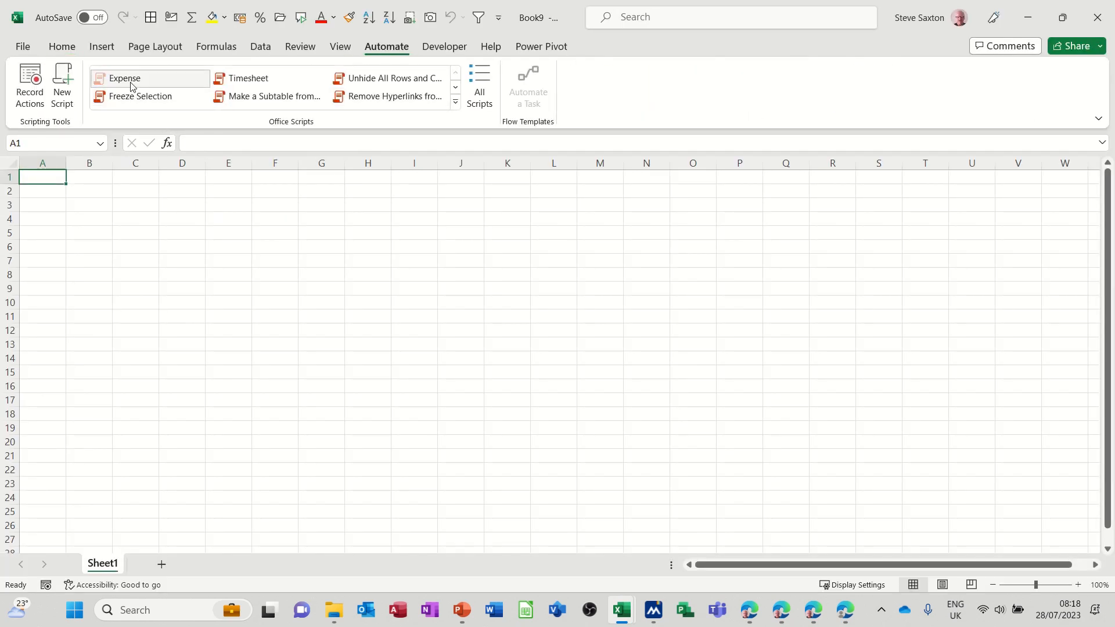
left_click(124, 79)
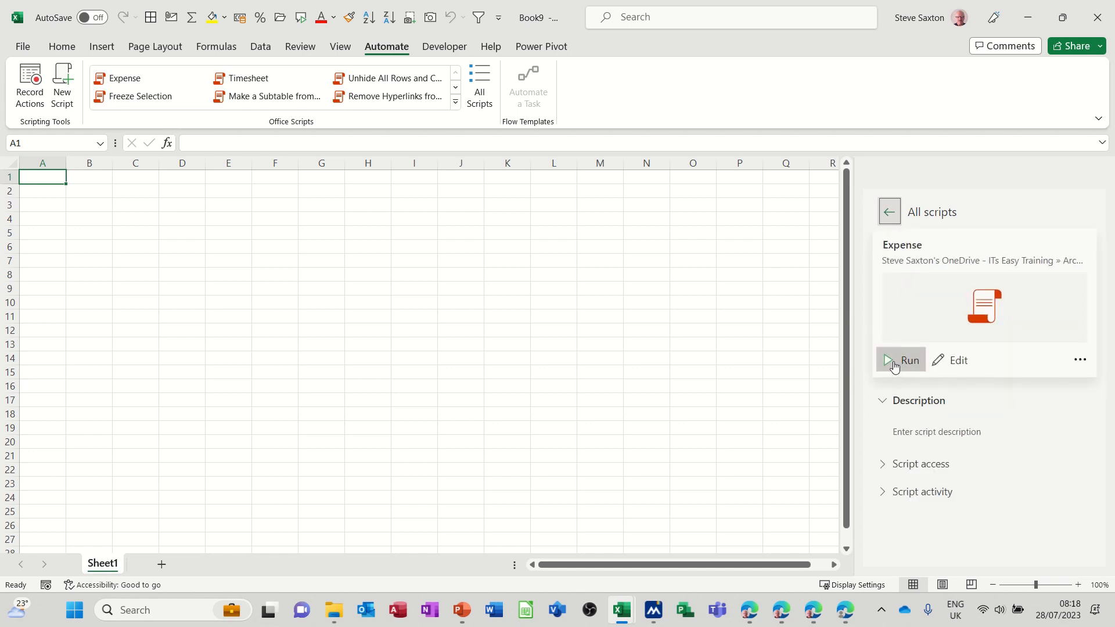
left_click(900, 360)
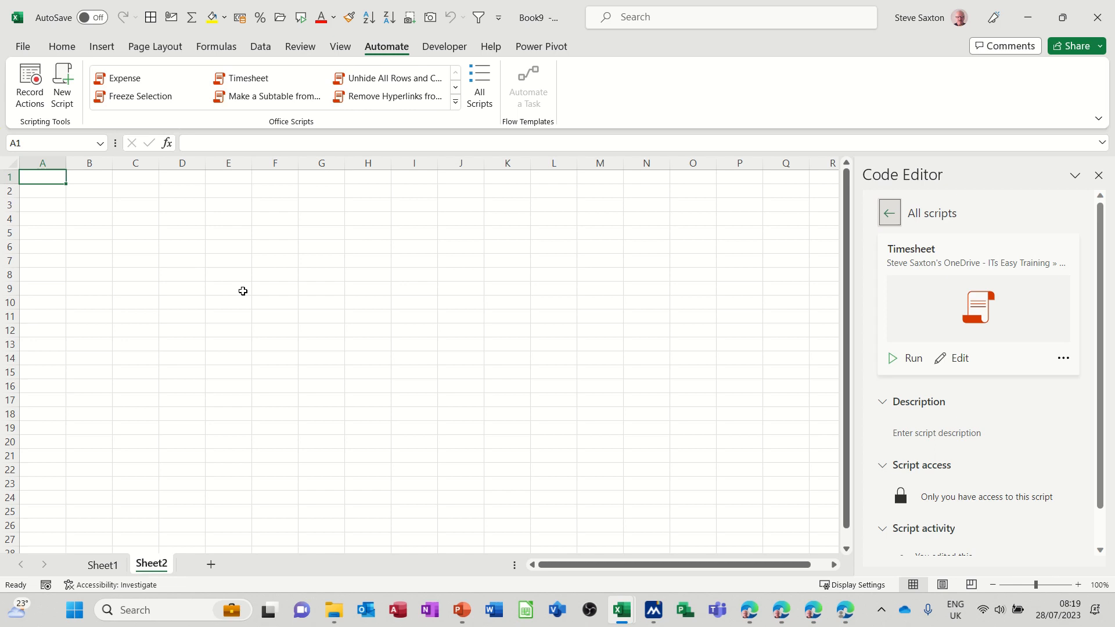
- Run the Timesheet script on Sheet2, then return to the Sales and Marketing sheet
left_click(912, 358)
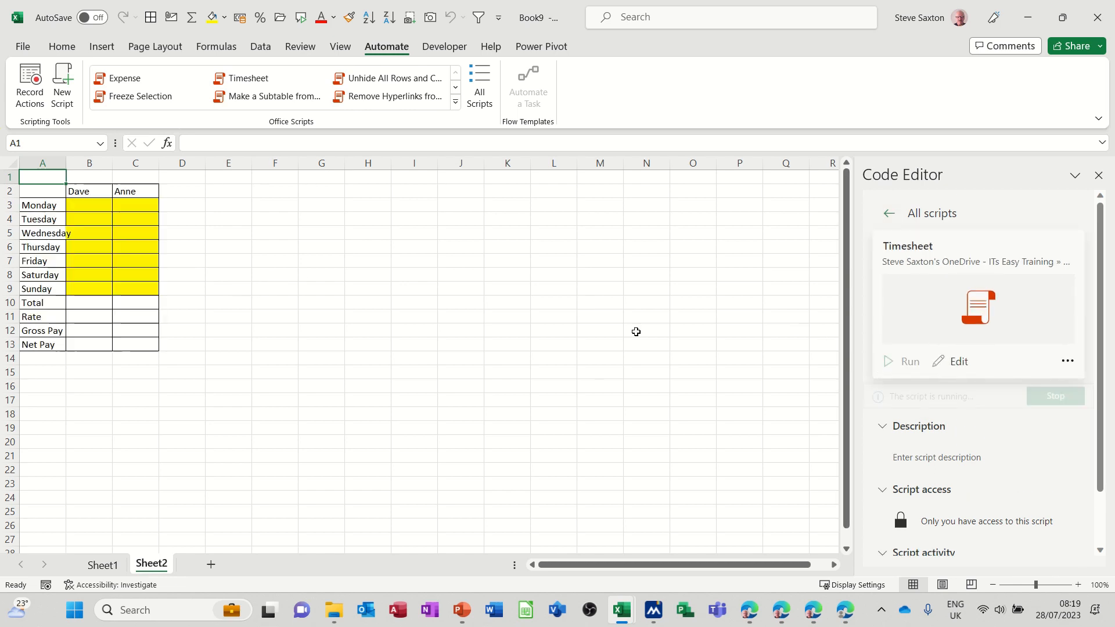
left_click(909, 362)
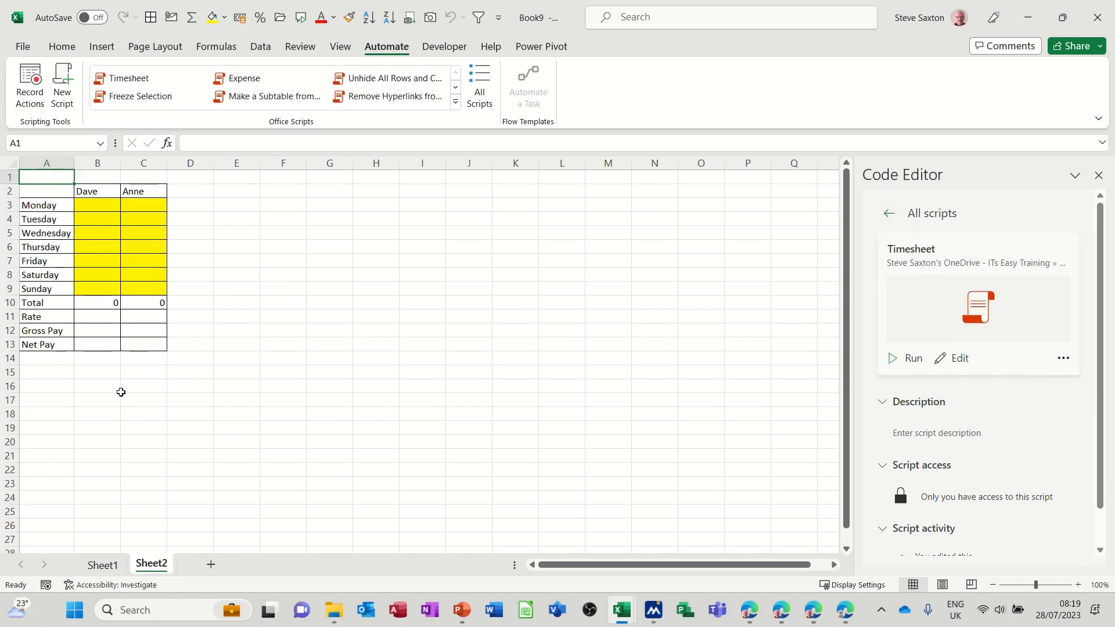
mouse_move(183, 70)
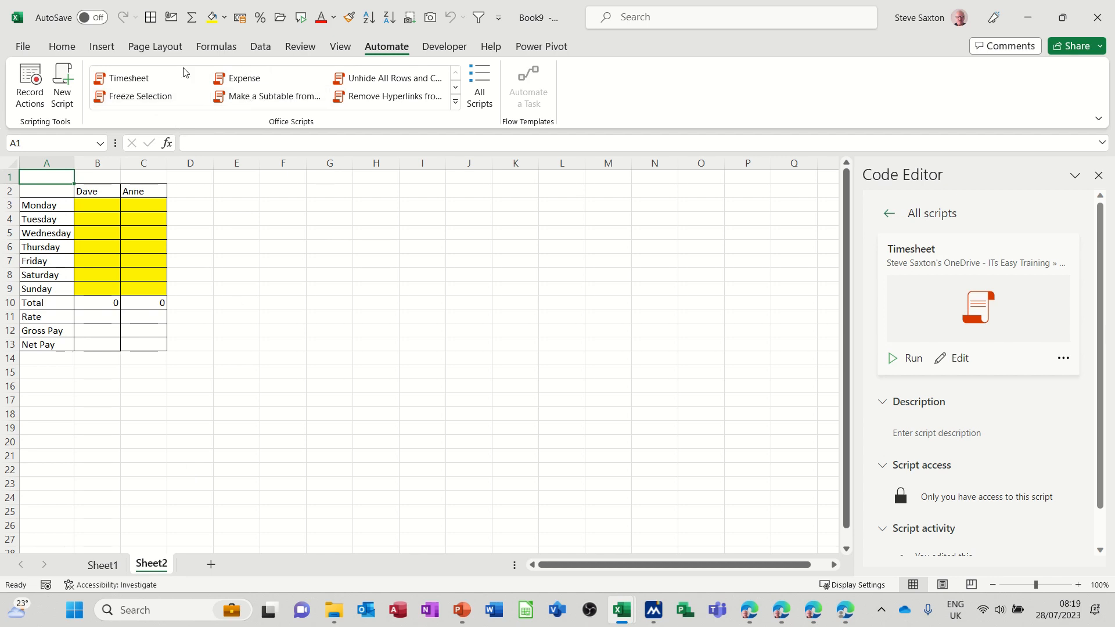
mouse_move(299, 324)
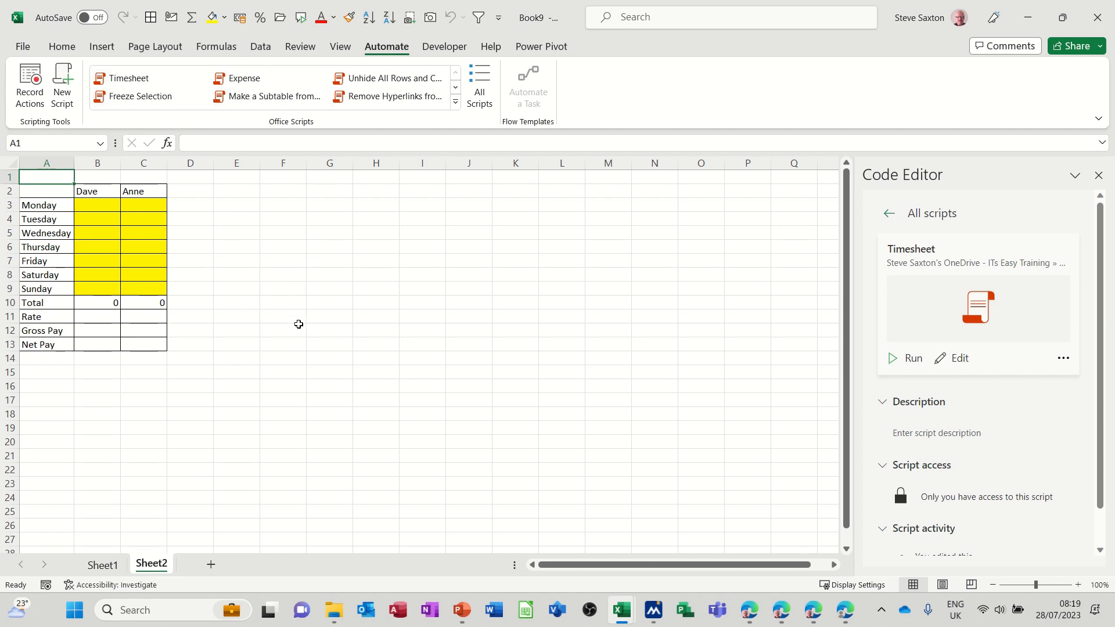
left_click(101, 564)
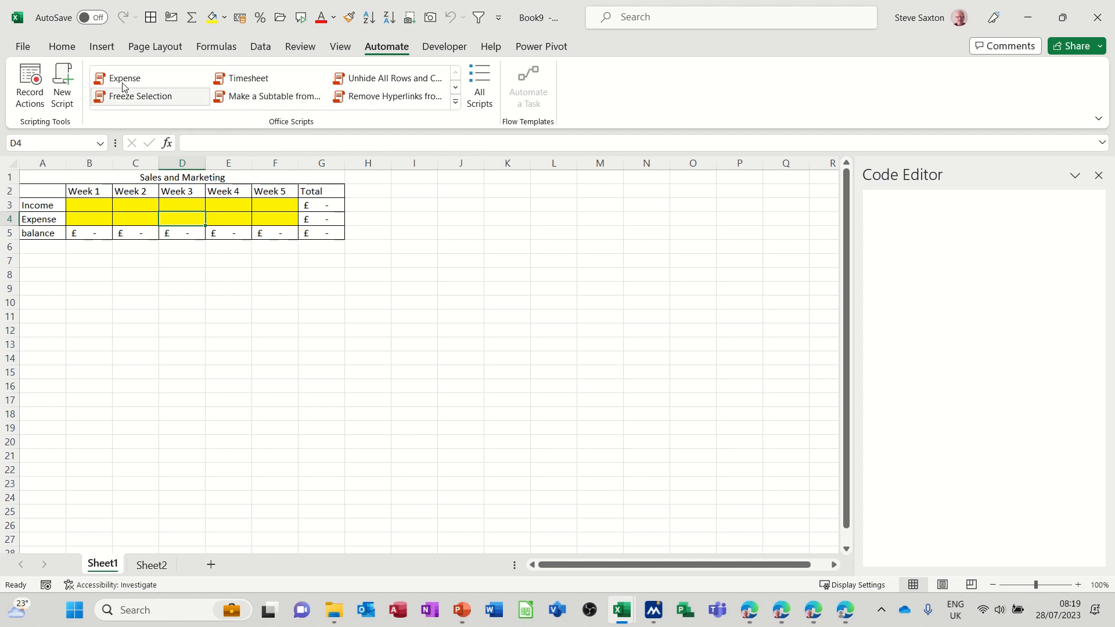
- Open the Expense script's code and show its More options list
left_click(124, 79)
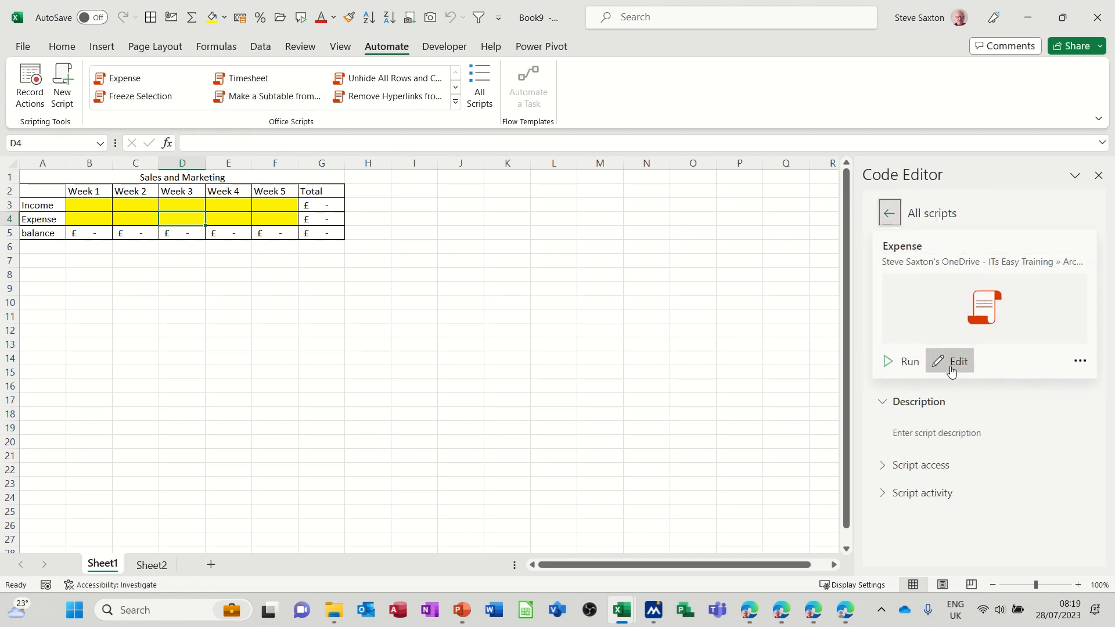
left_click(950, 361)
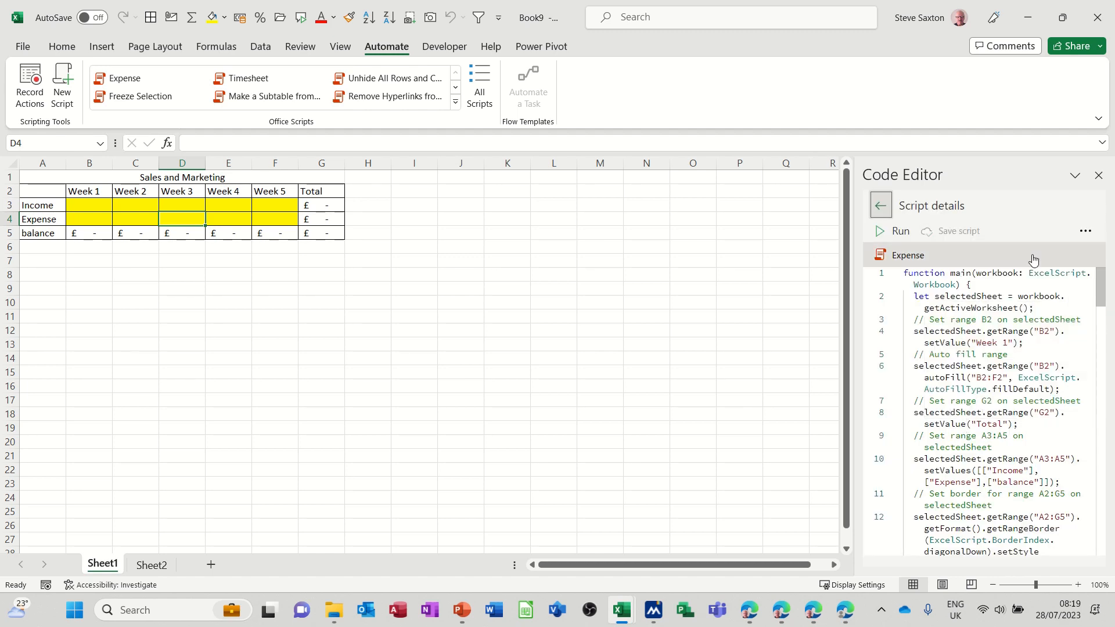
left_click(1085, 231)
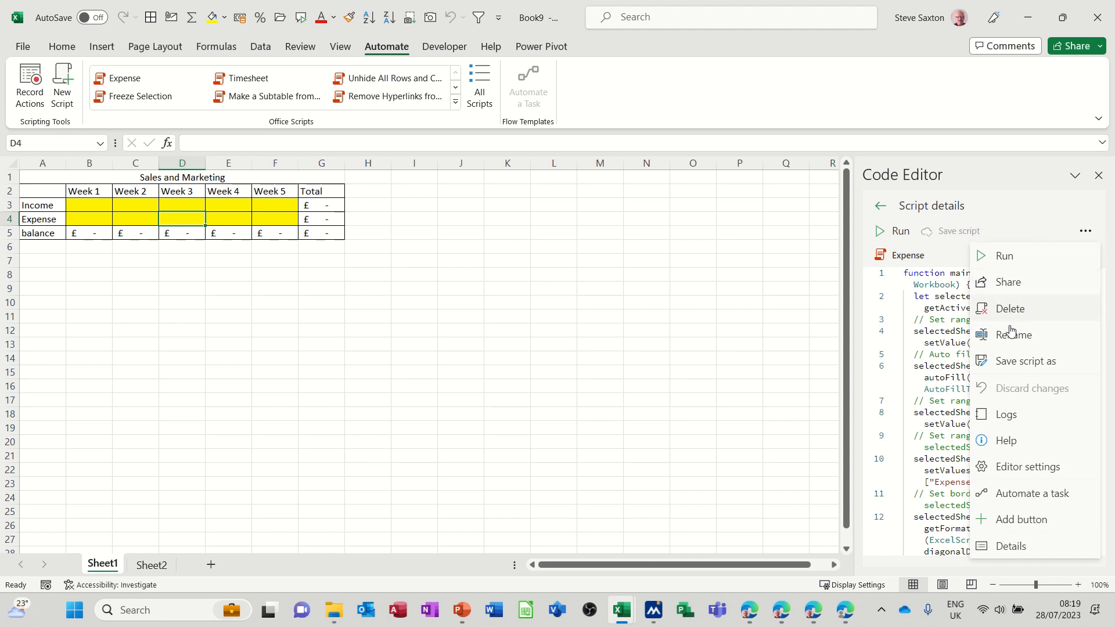
mouse_move(1008, 418)
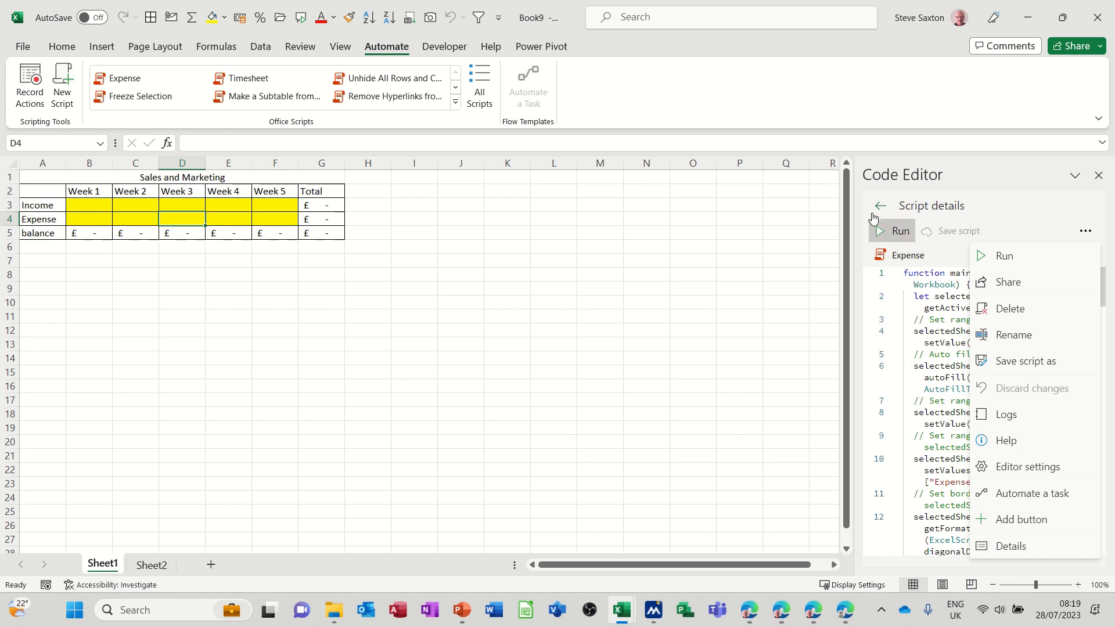
- Go back to All scripts and open the Expense script's More options list
left_click(888, 206)
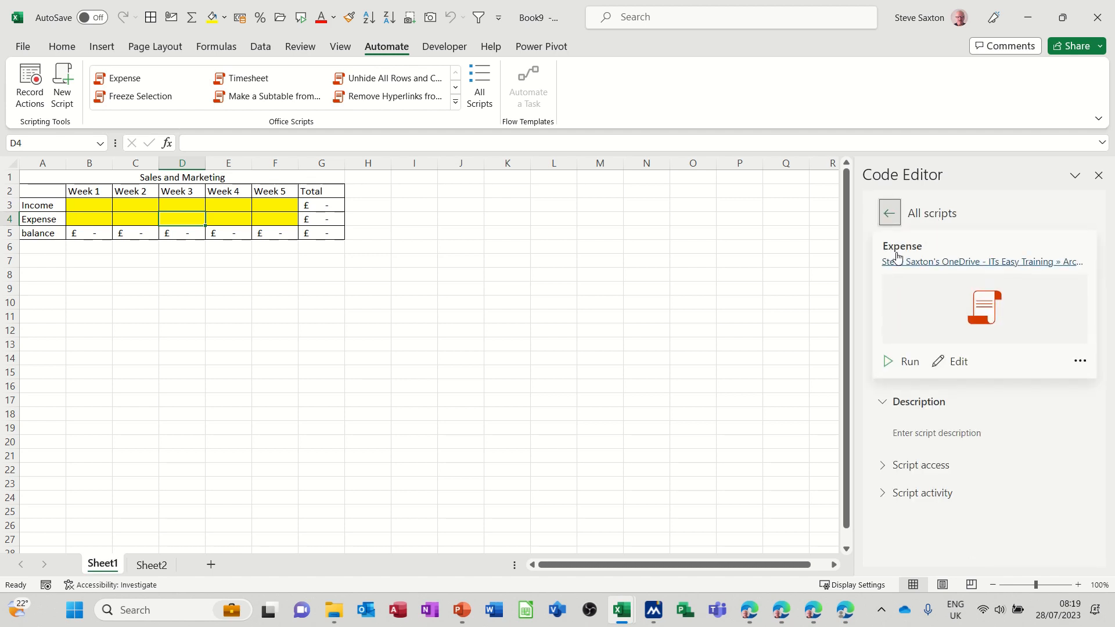
mouse_move(1079, 361)
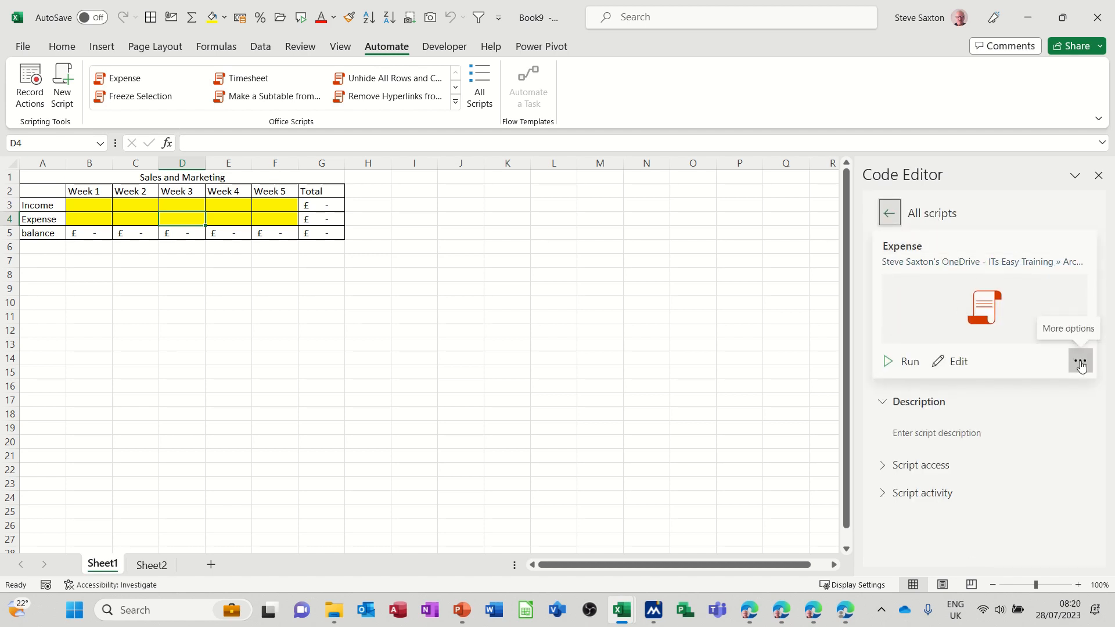
left_click(1077, 360)
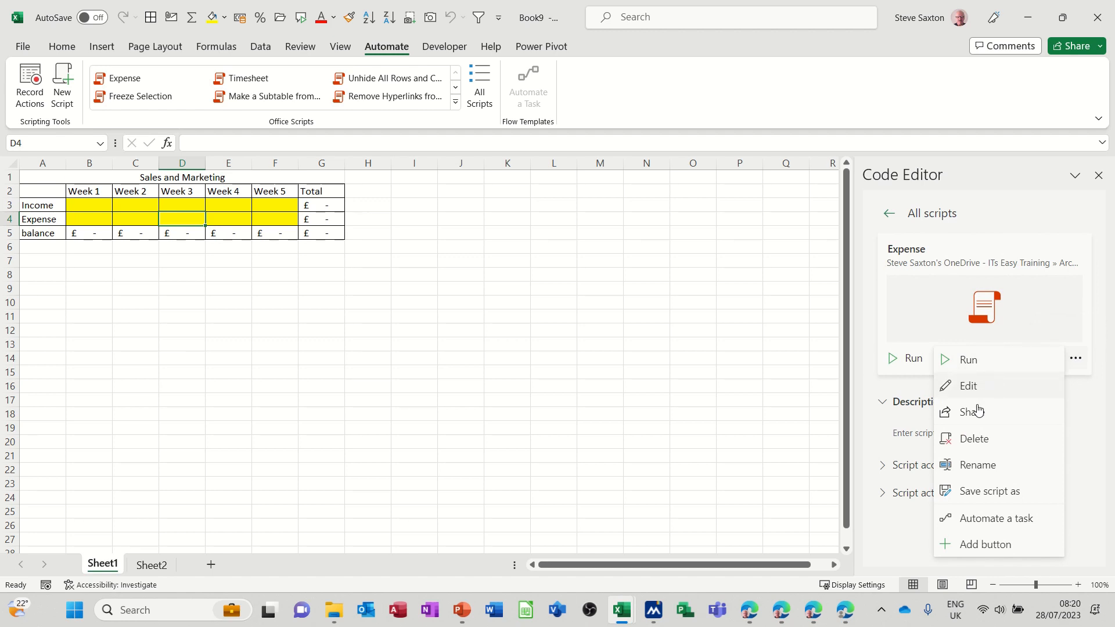
mouse_move(972, 490)
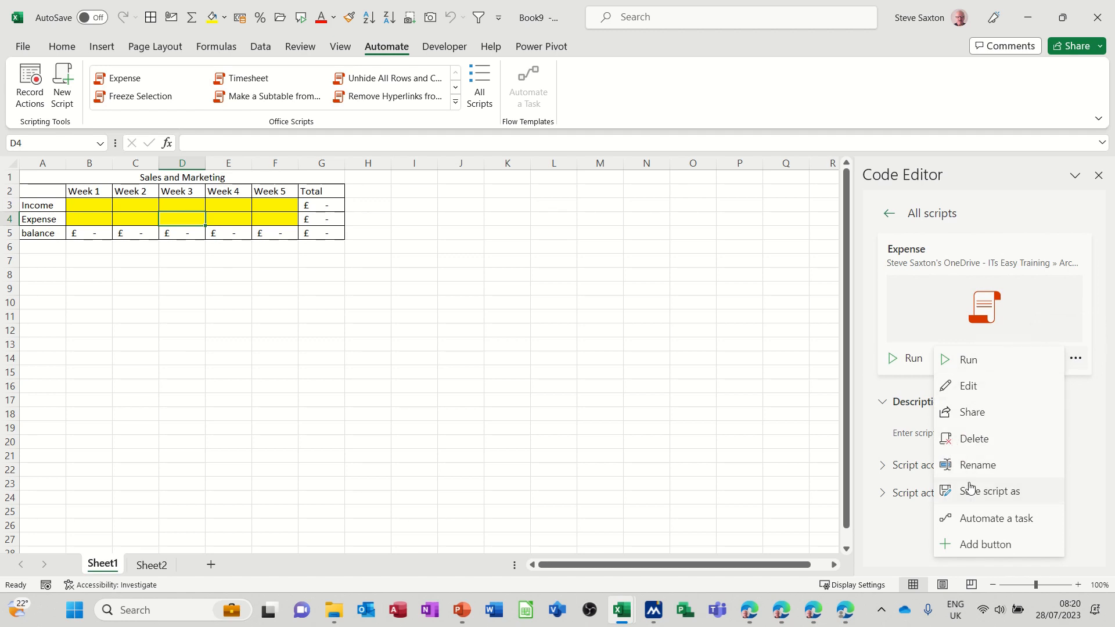
mouse_move(991, 529)
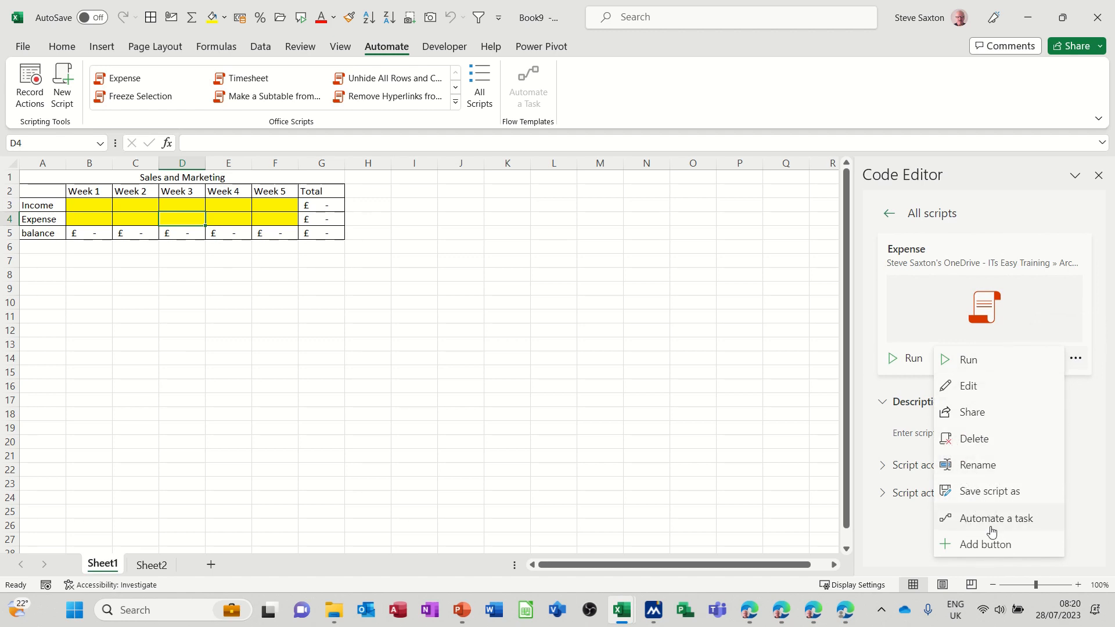
mouse_move(984, 544)
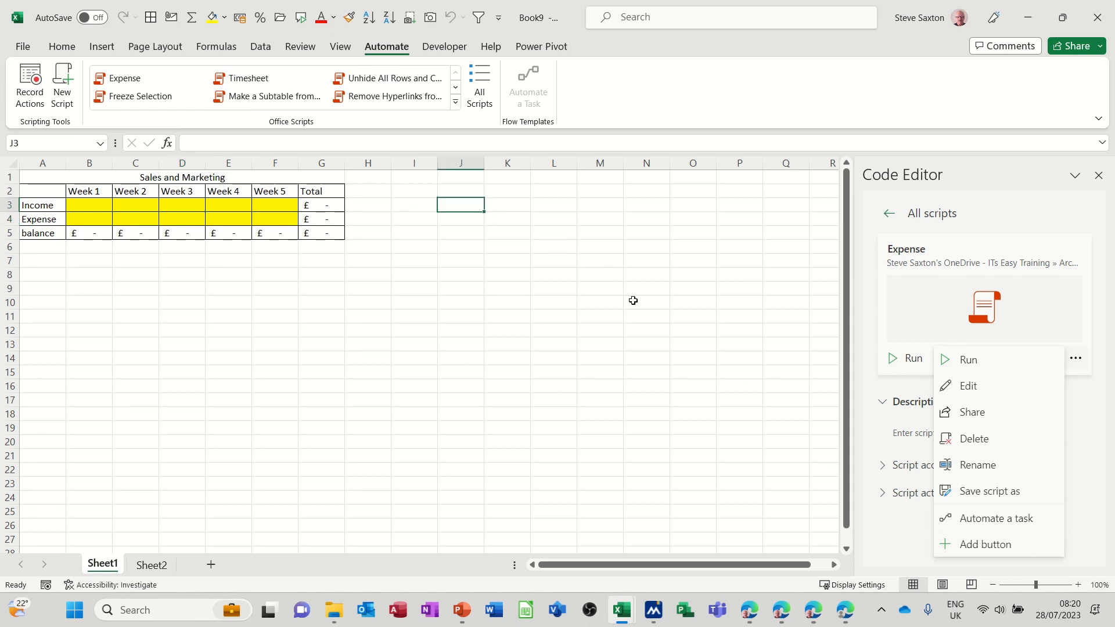
mouse_move(692, 289)
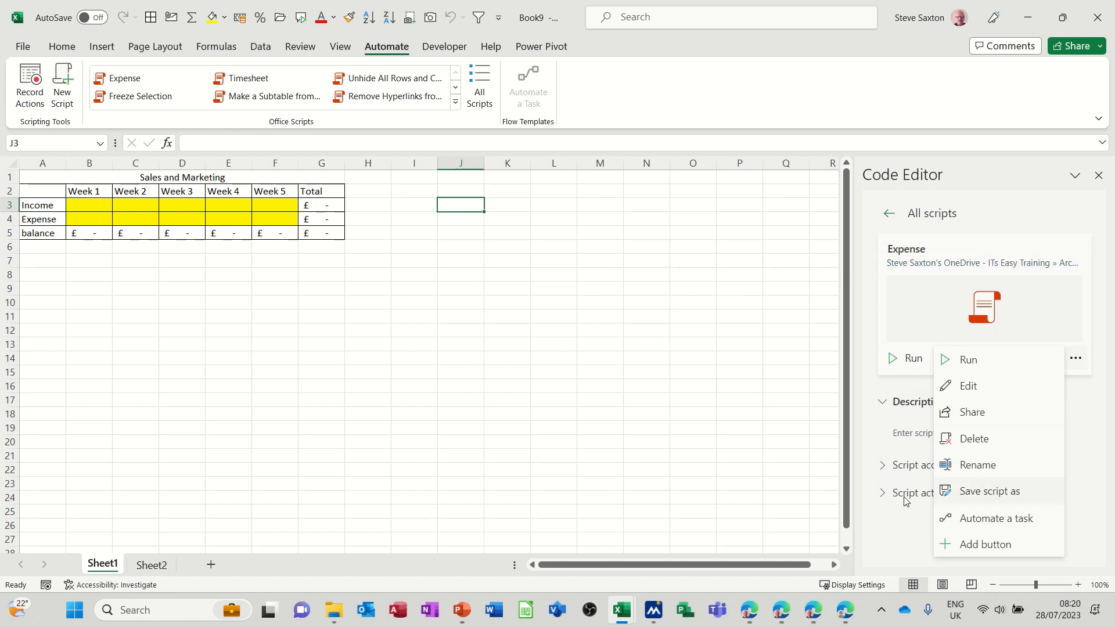
mouse_move(188, 518)
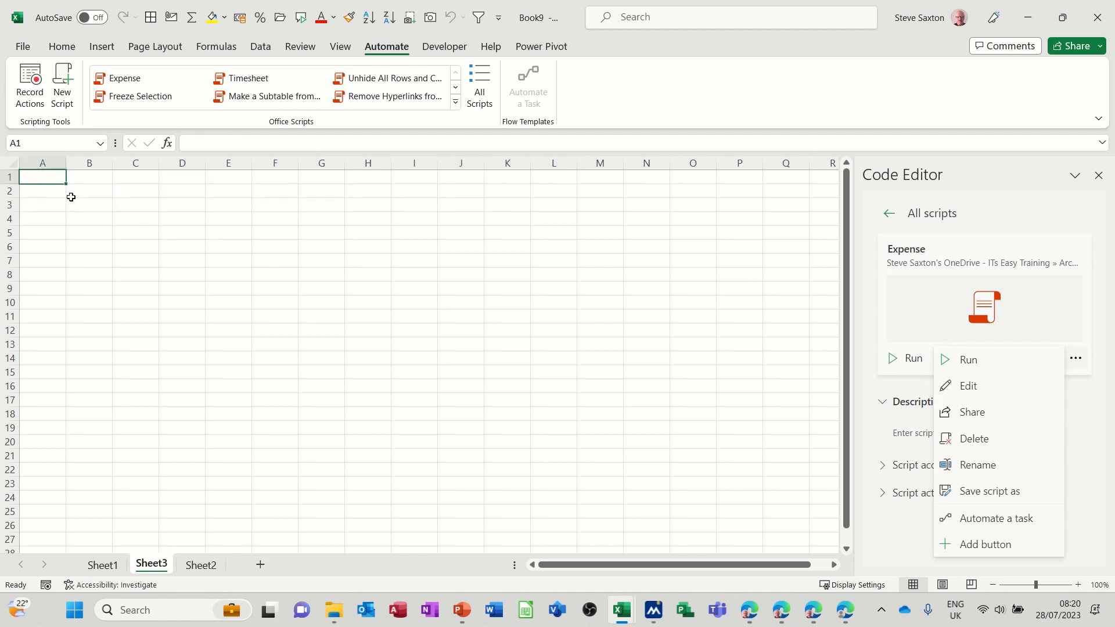
- Add an Expense script button to Sheet3 and run it to build the Sales and Marketing table
left_click(414, 205)
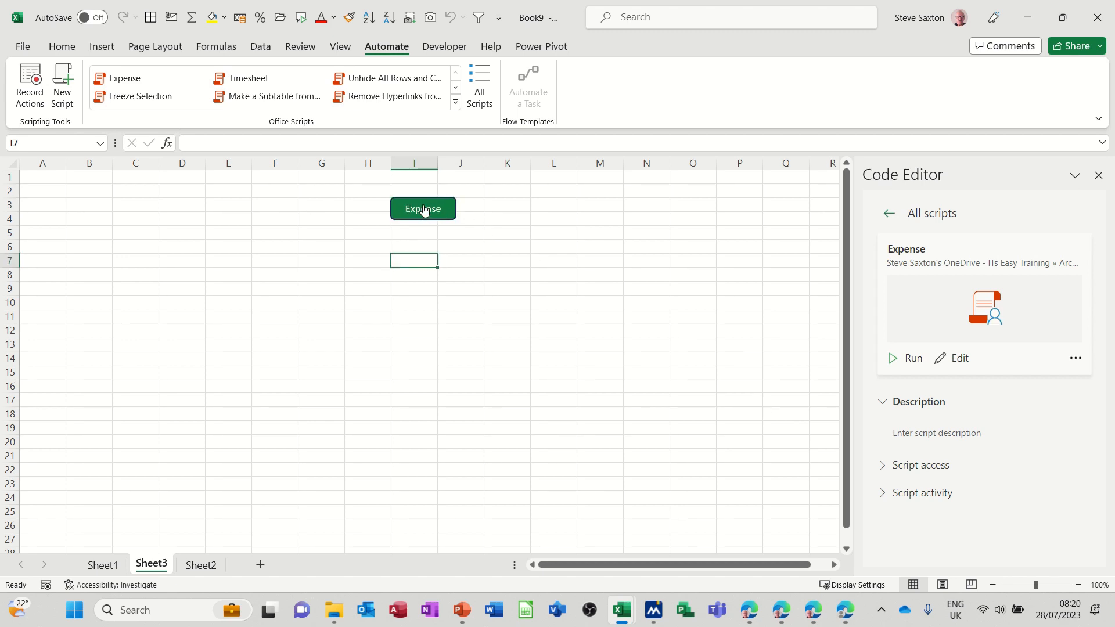
left_click(423, 209)
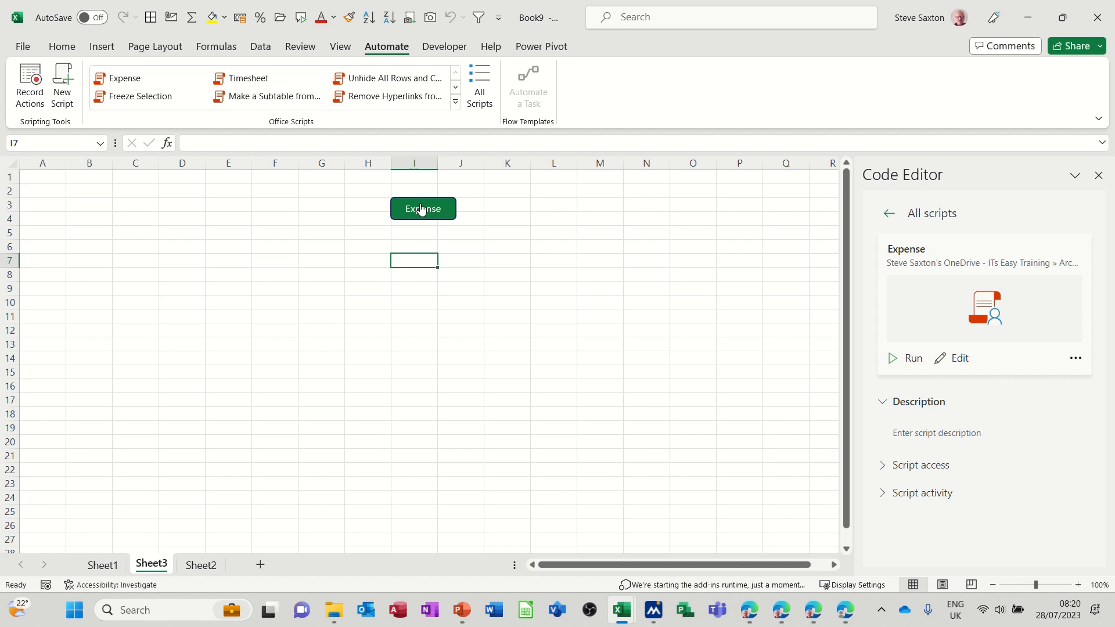
left_click(423, 209)
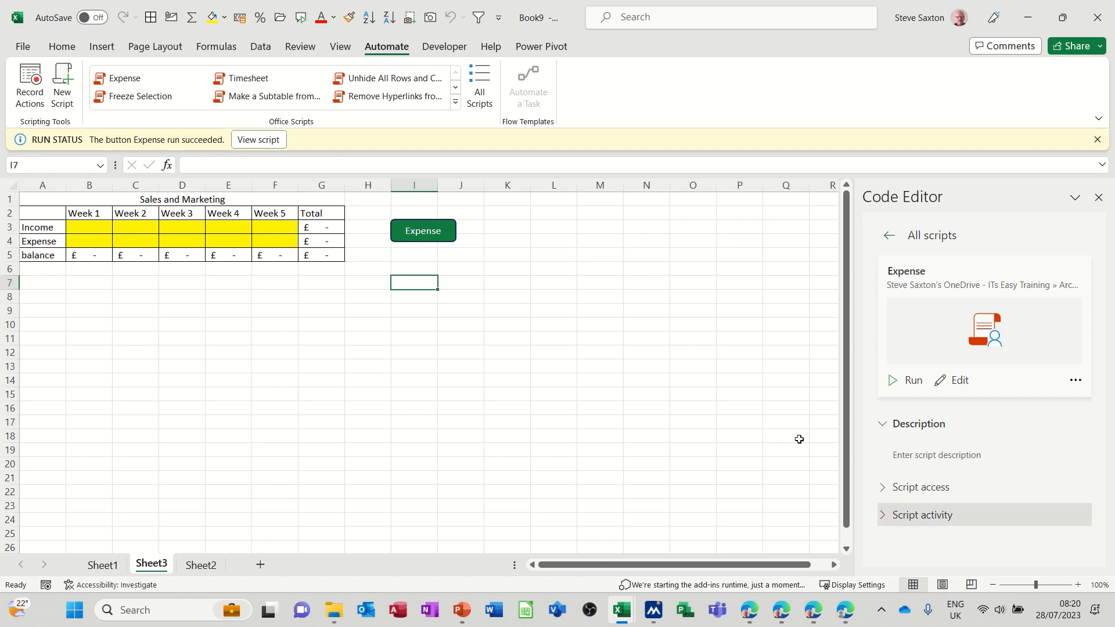
mouse_move(1076, 383)
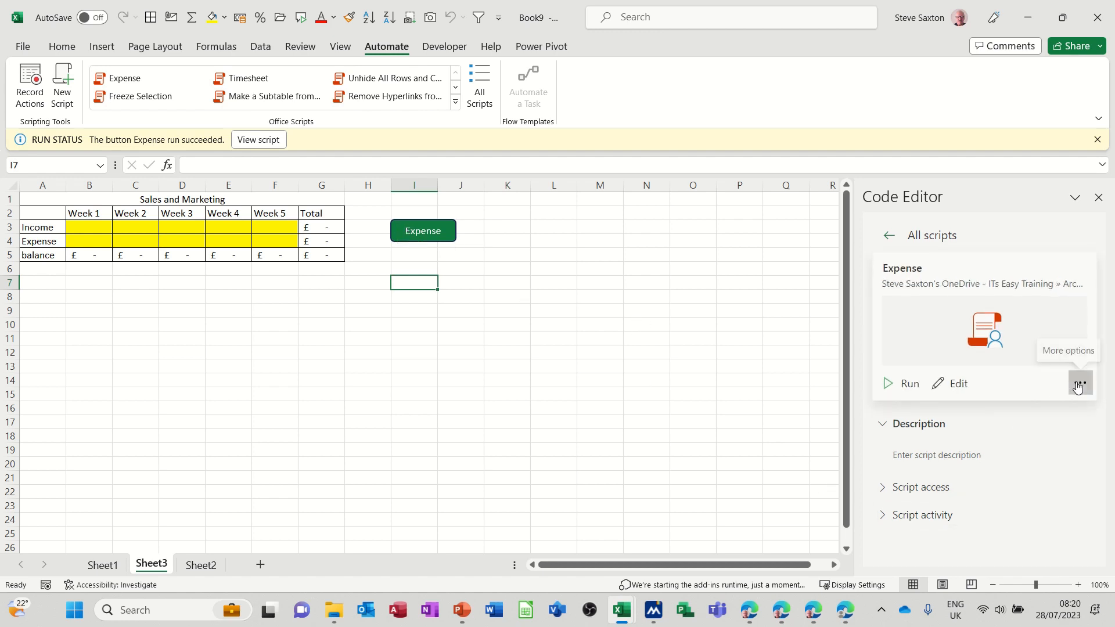
left_click(1076, 383)
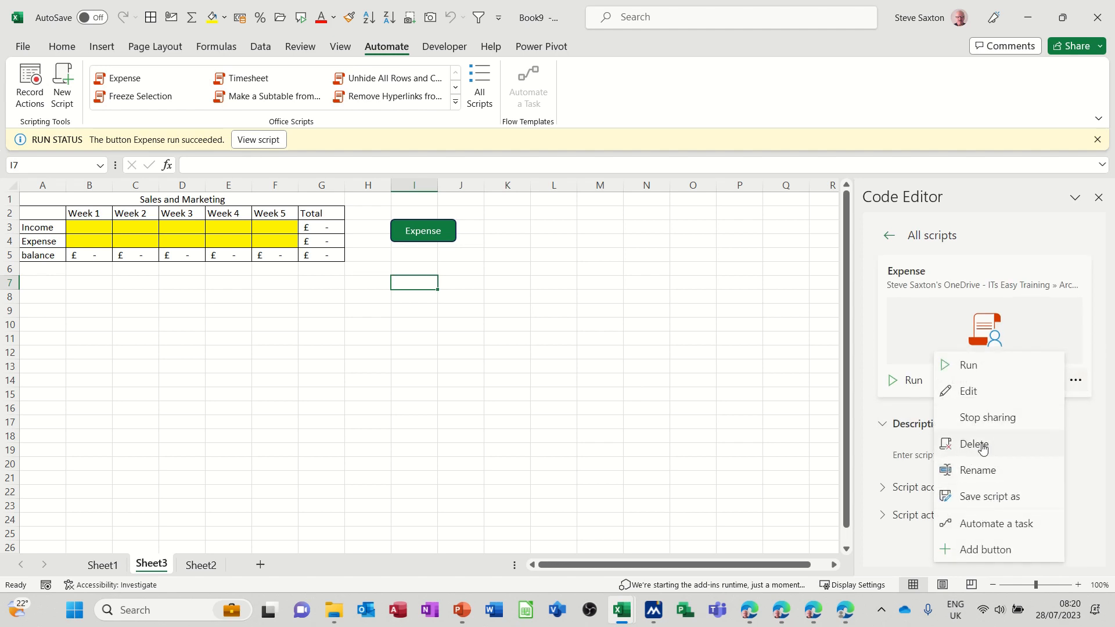
mouse_move(992, 532)
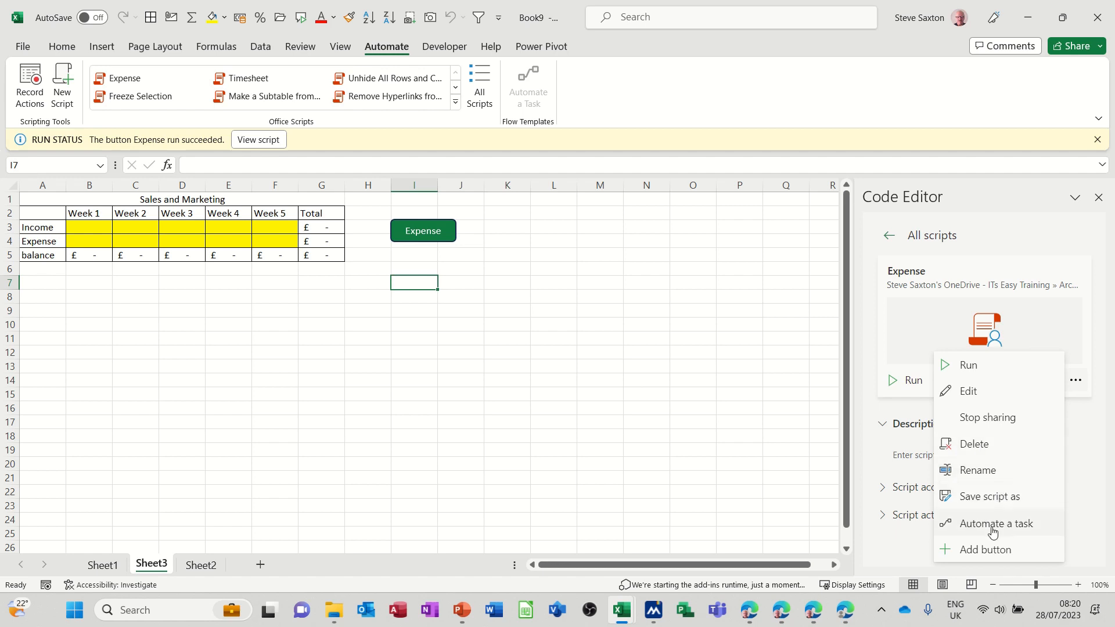
mouse_move(975, 444)
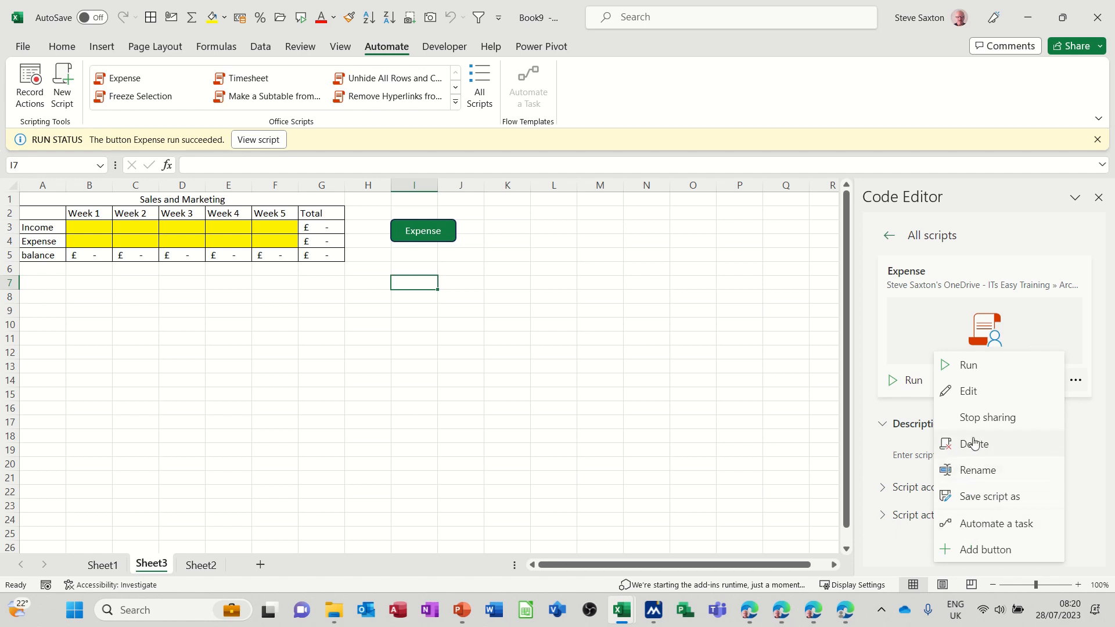
mouse_move(973, 365)
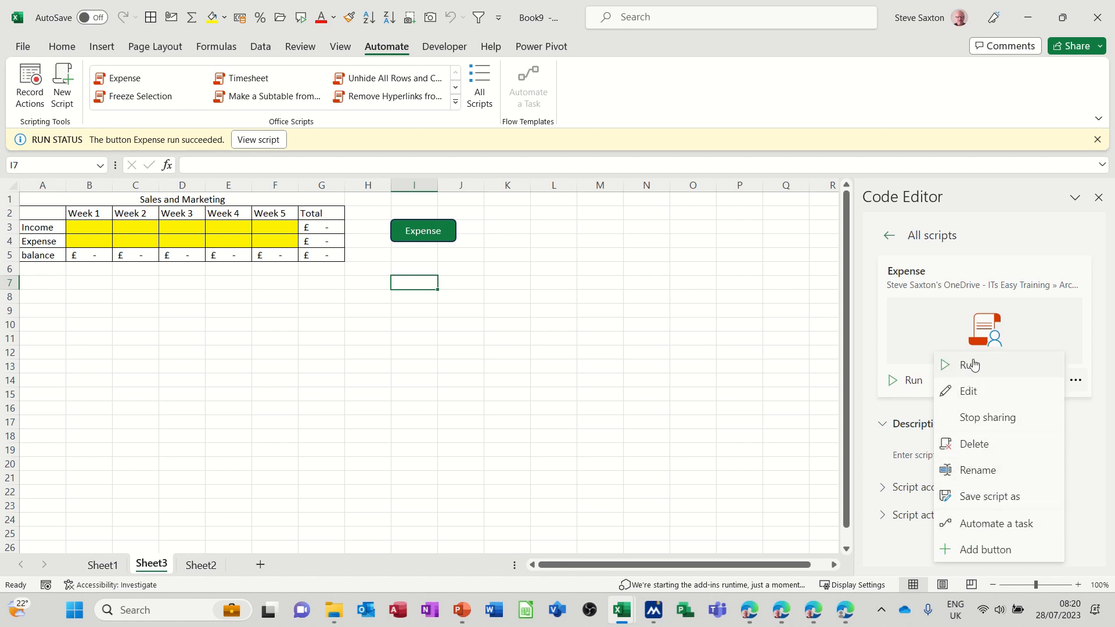
mouse_move(368, 215)
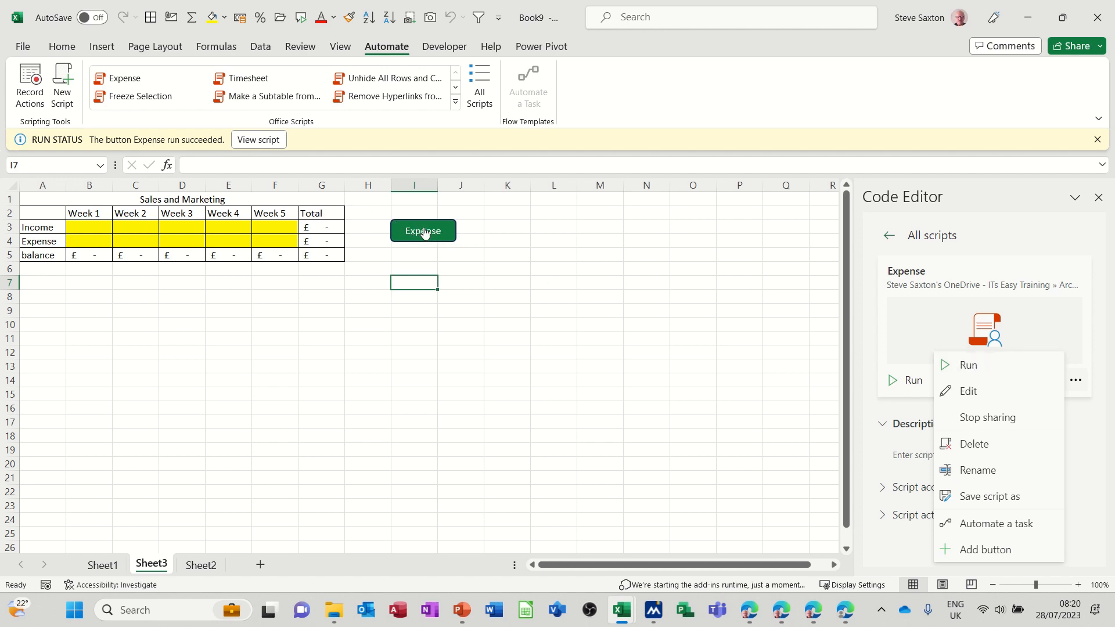
mouse_move(463, 253)
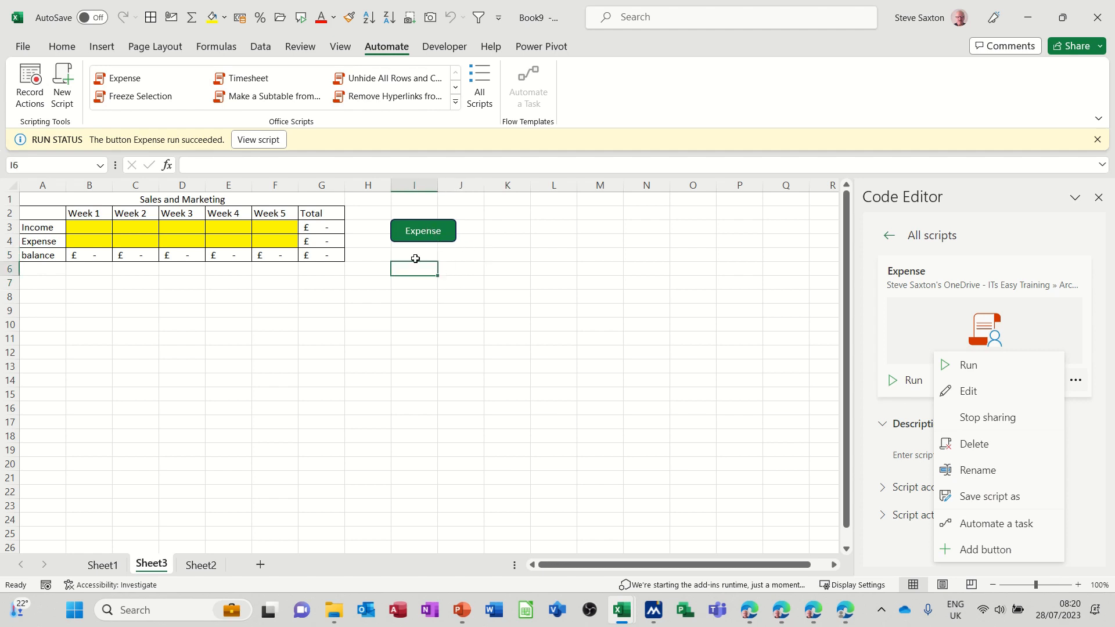
mouse_move(175, 254)
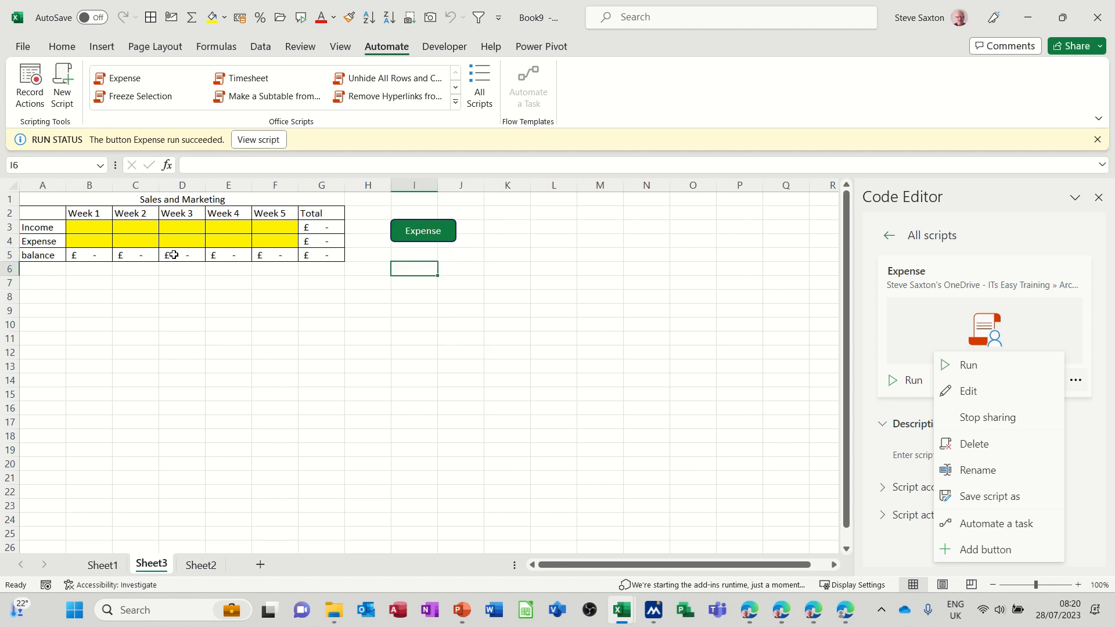
mouse_move(256, 444)
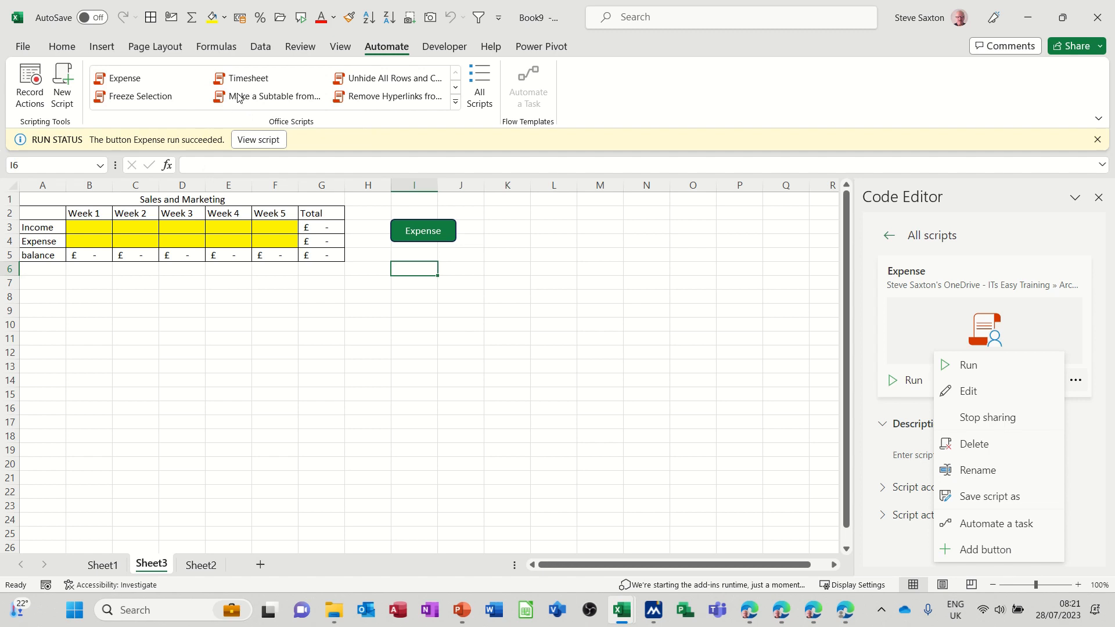
mouse_move(270, 95)
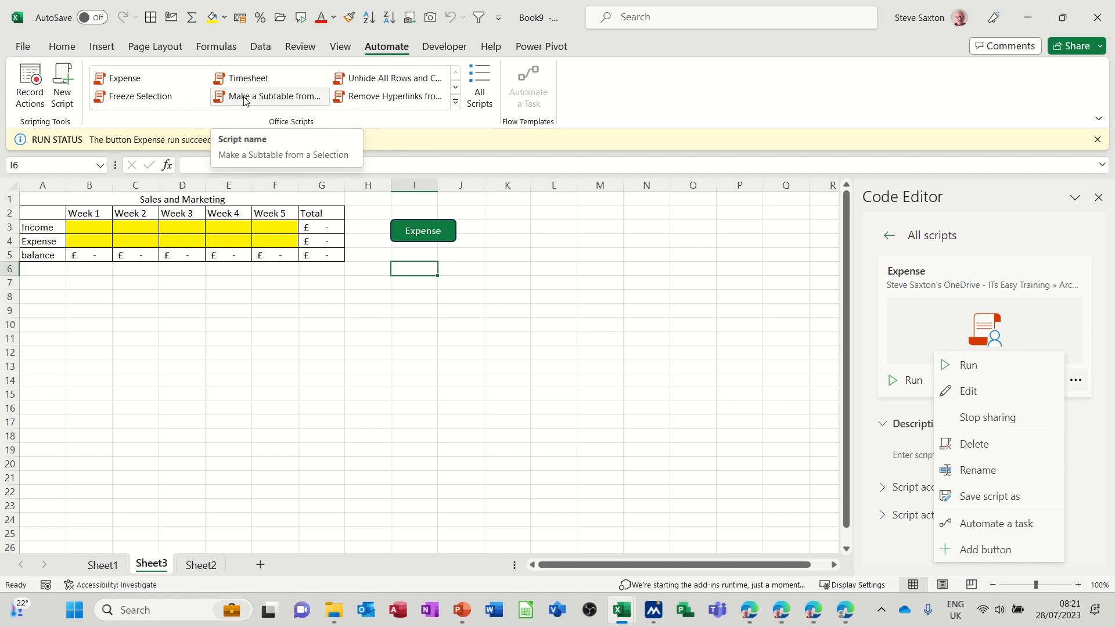